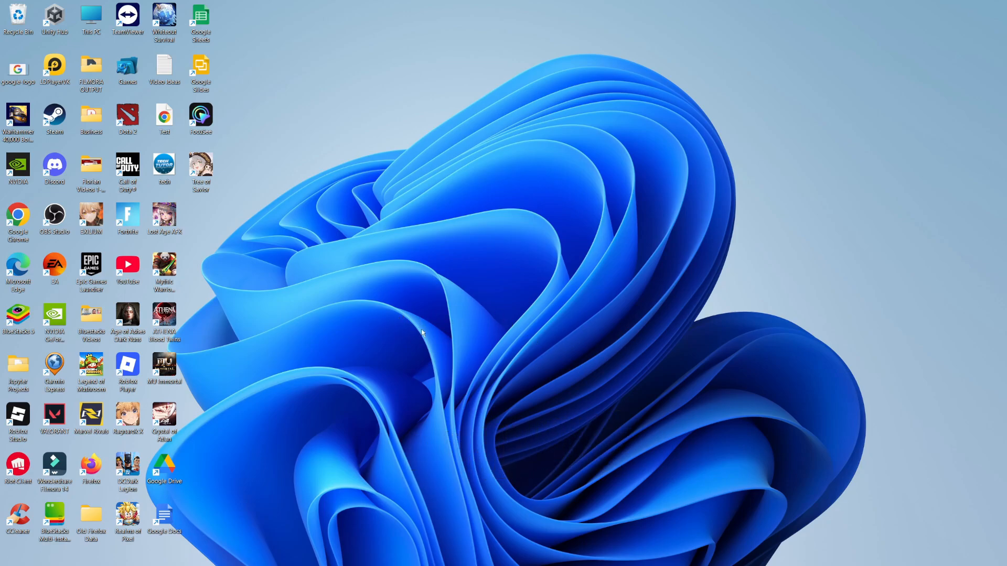
pyautogui.moveTo(400, 335)
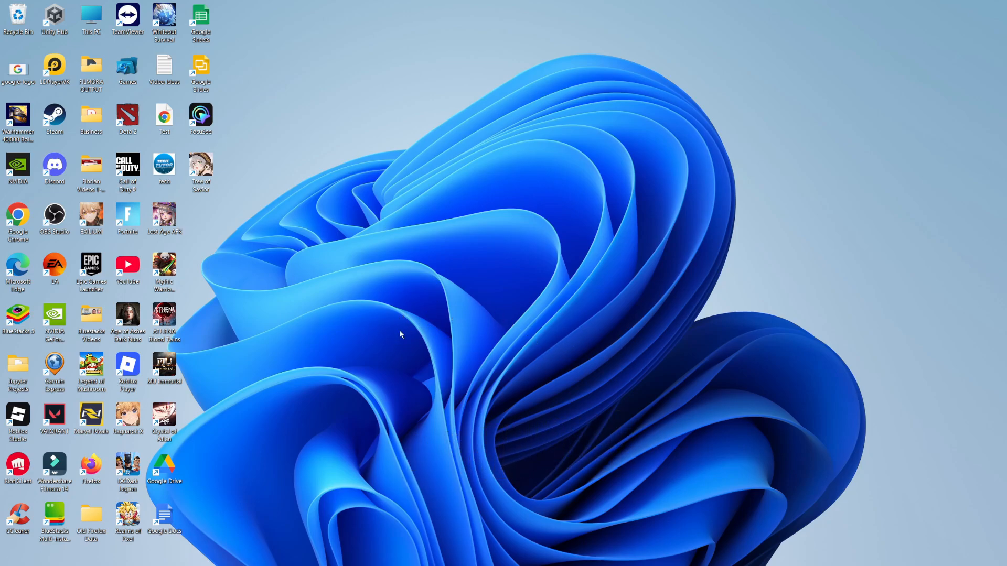
pyautogui.moveTo(399, 359)
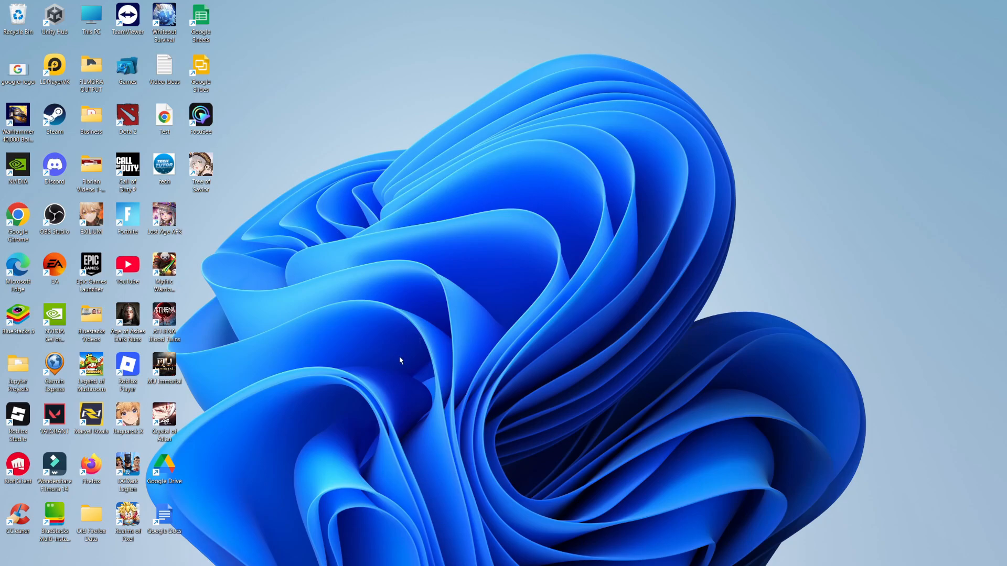
pyautogui.moveTo(424, 366)
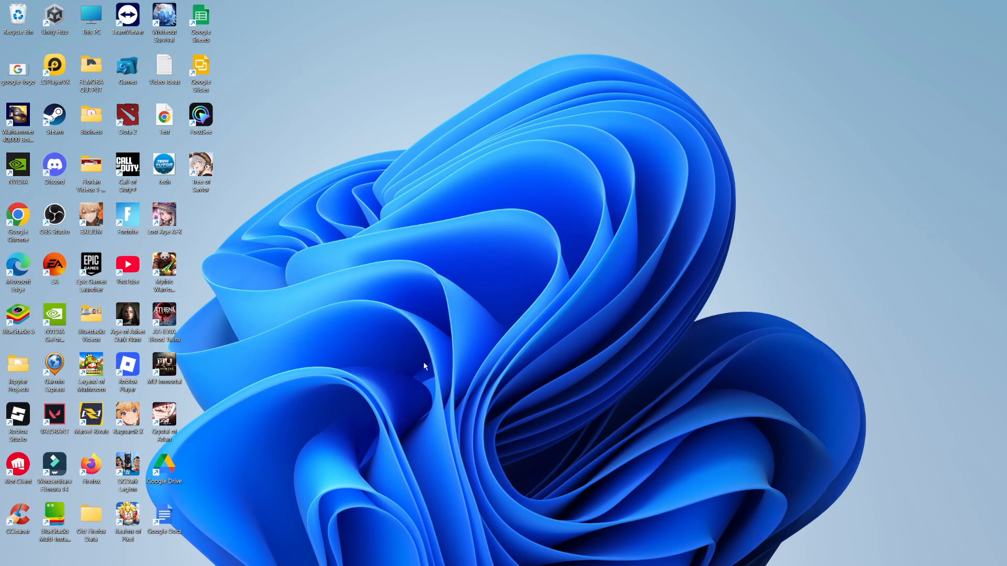
pyautogui.moveTo(479, 549)
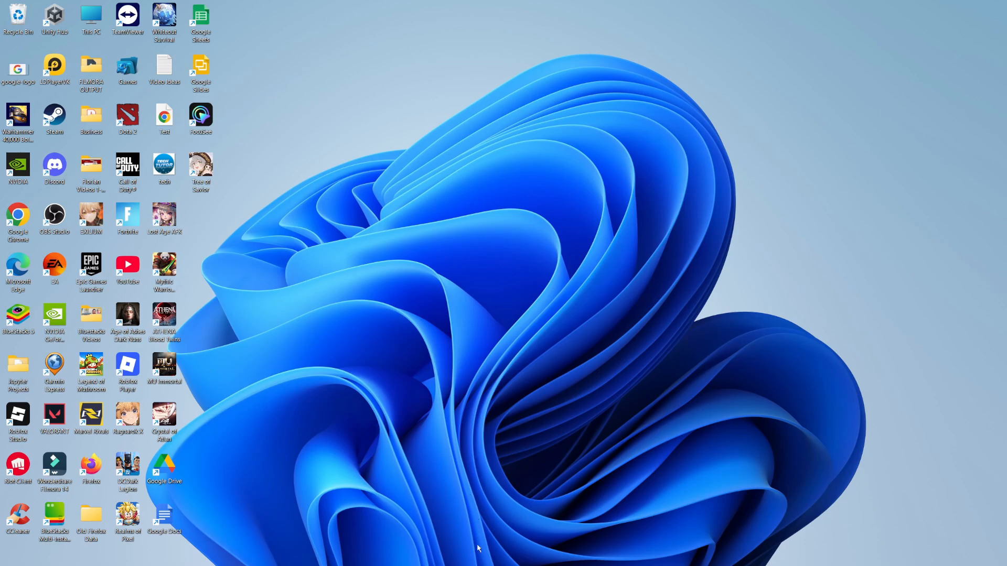
pyautogui.moveTo(271, 369)
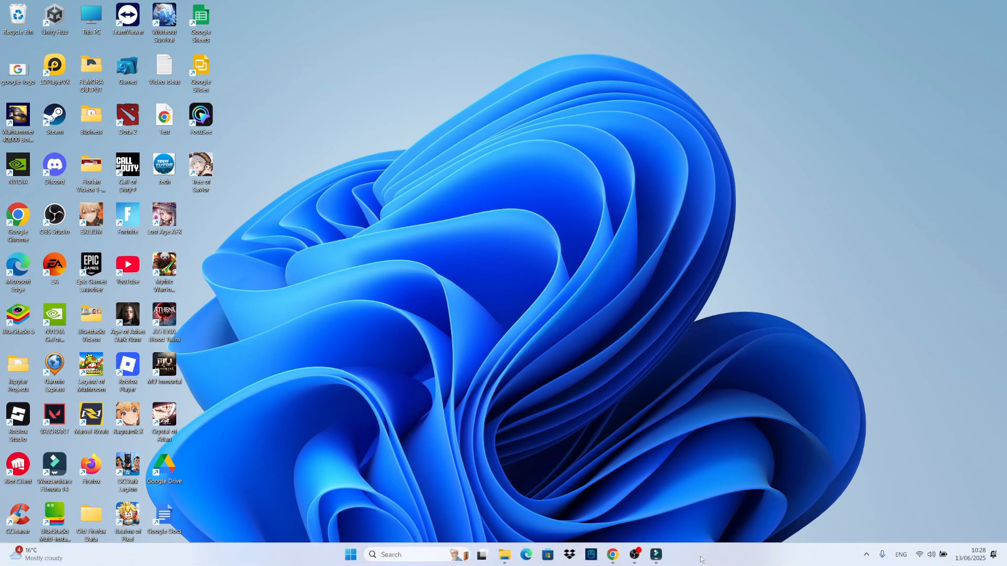
# - Run RobloxPlayerInstaller from the Roblox version folder, then close the folder window
pyautogui.click(504, 555)
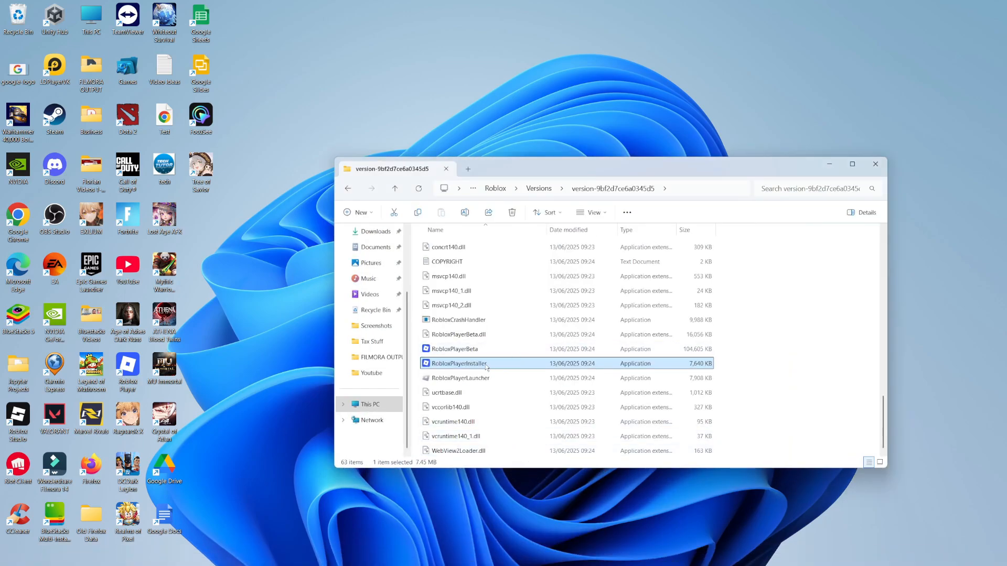
pyautogui.moveTo(490, 366)
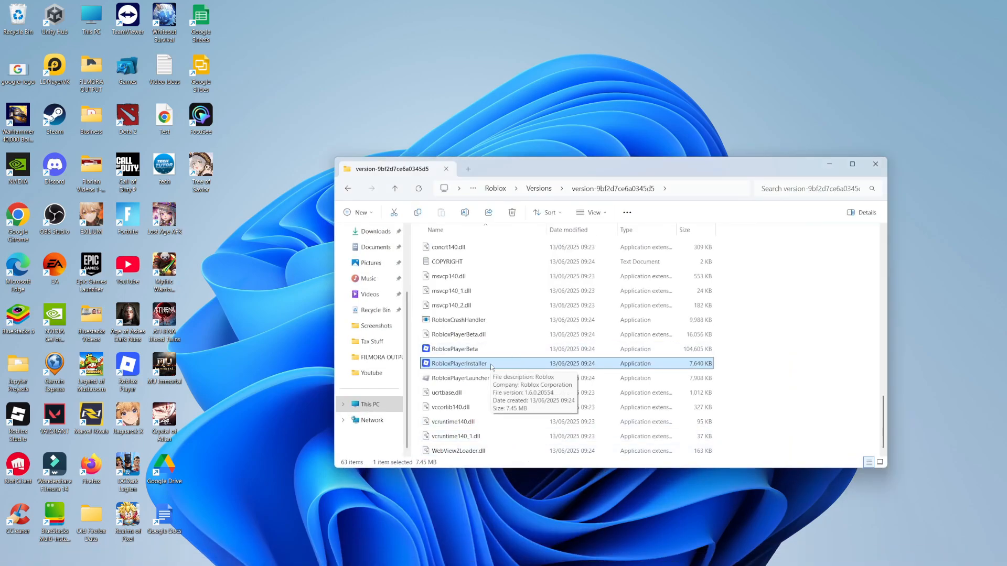
pyautogui.rightClick(456, 364)
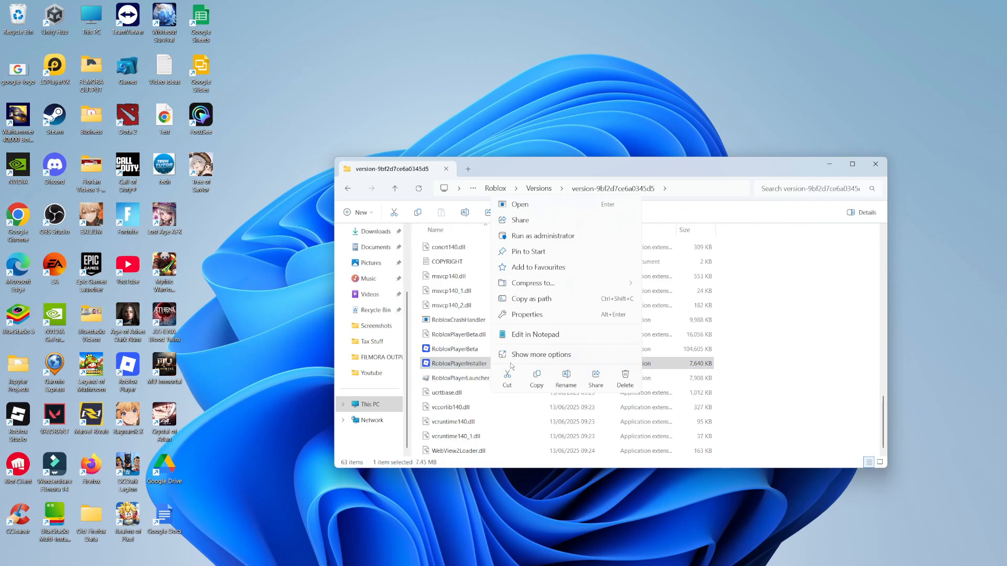
pyautogui.moveTo(542, 236)
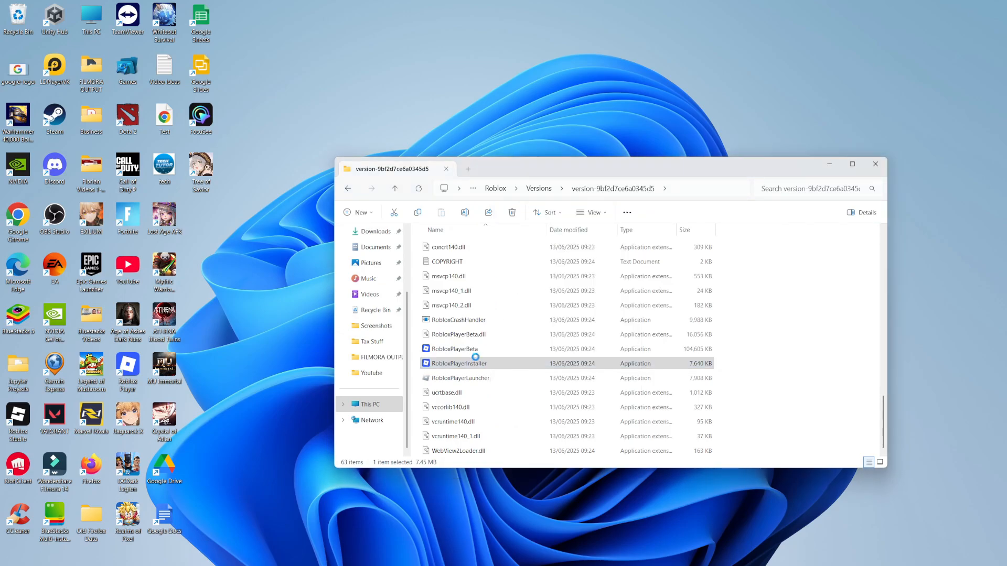
pyautogui.doubleClick(457, 364)
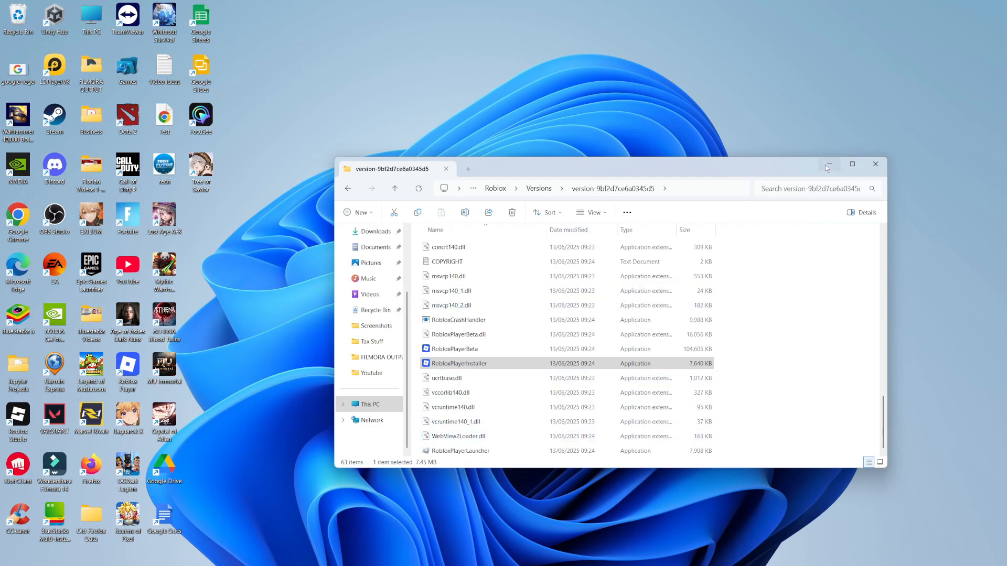
pyautogui.moveTo(875, 164)
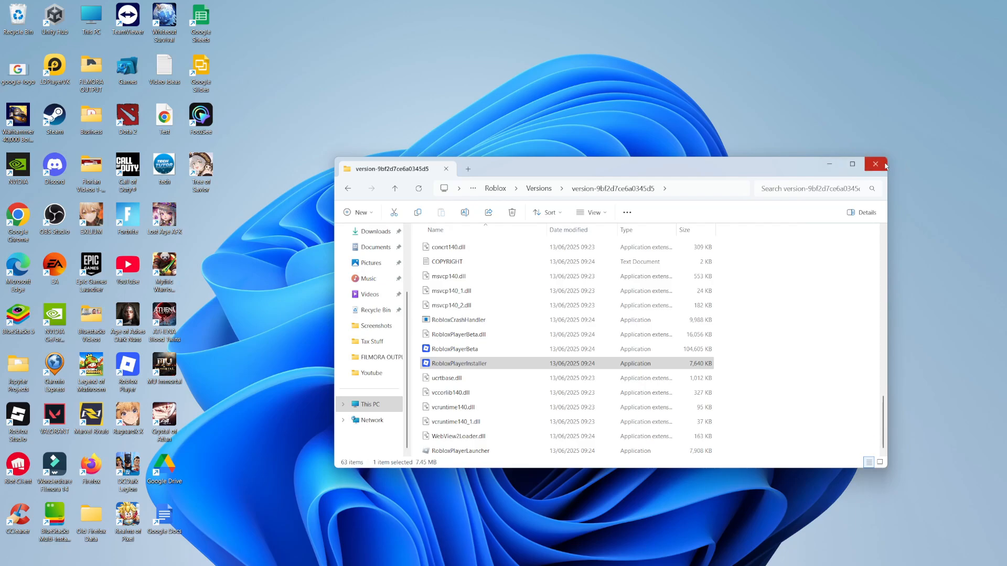
pyautogui.click(875, 164)
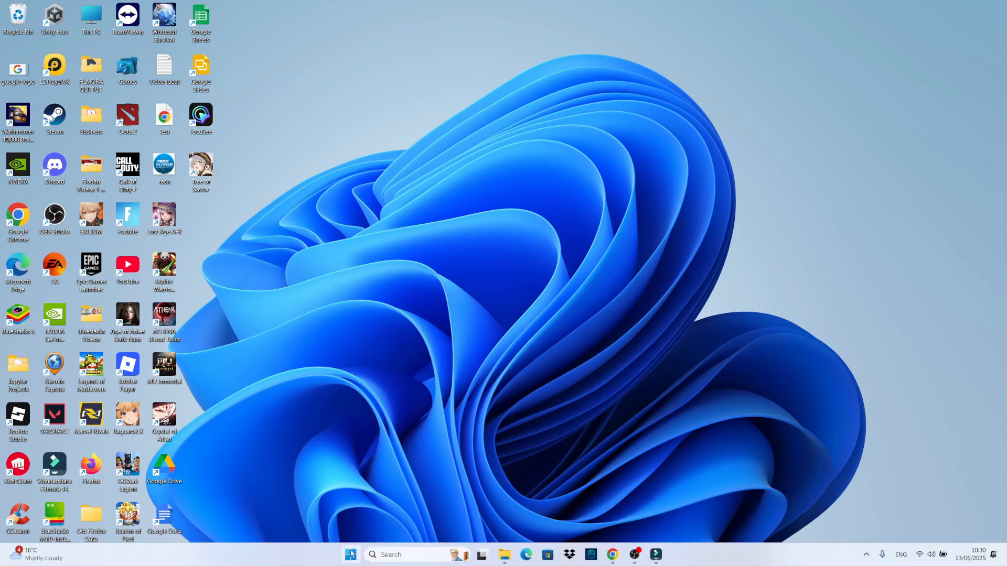
# - Launch Settings from Start search and go to Privacy & security
pyautogui.click(350, 554)
pyautogui.write('s')
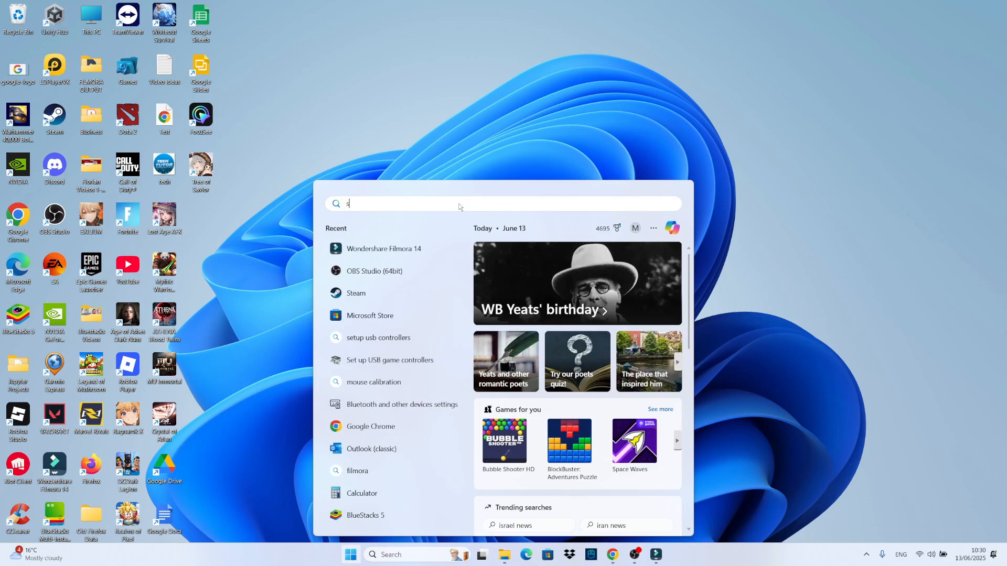
pyautogui.write('ettings')
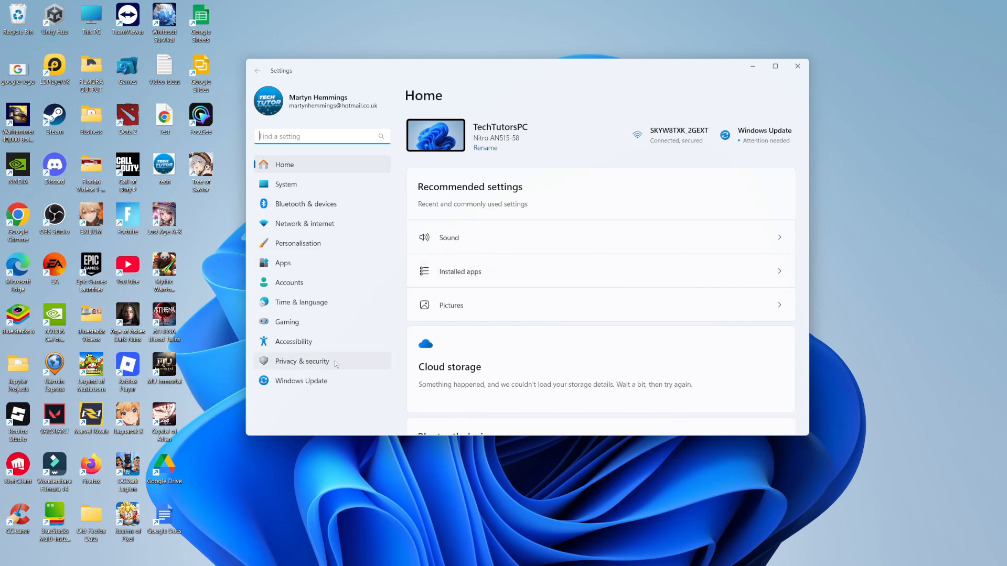
pyautogui.click(302, 360)
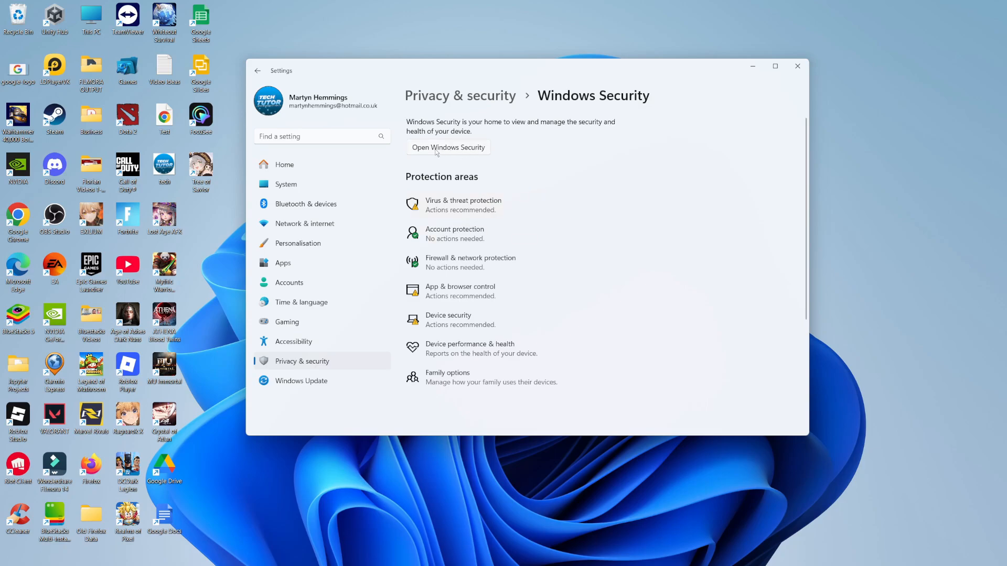
pyautogui.moveTo(462, 154)
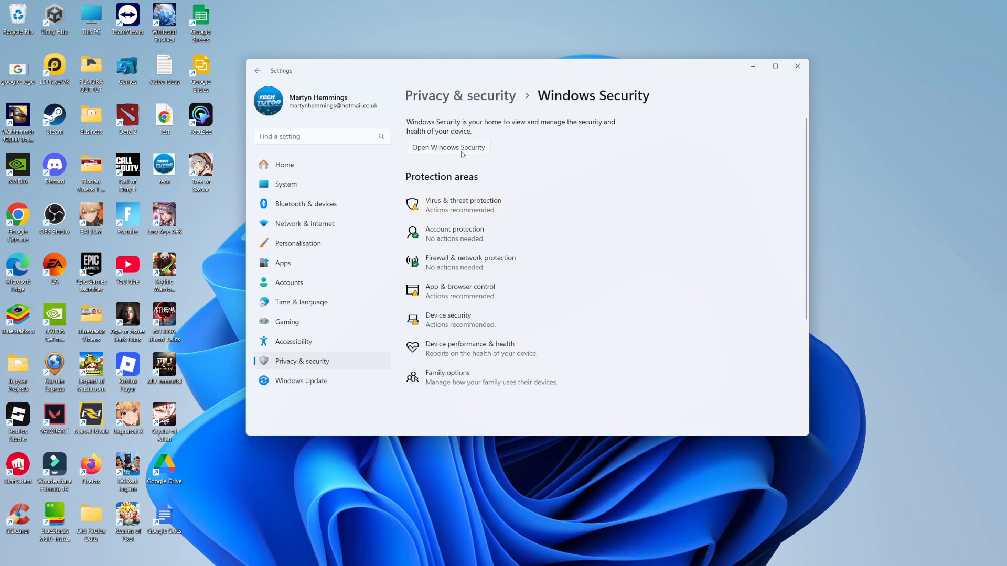
# - Check Virus & threat protection shows Real-time protection On, then close Windows Security
pyautogui.click(448, 147)
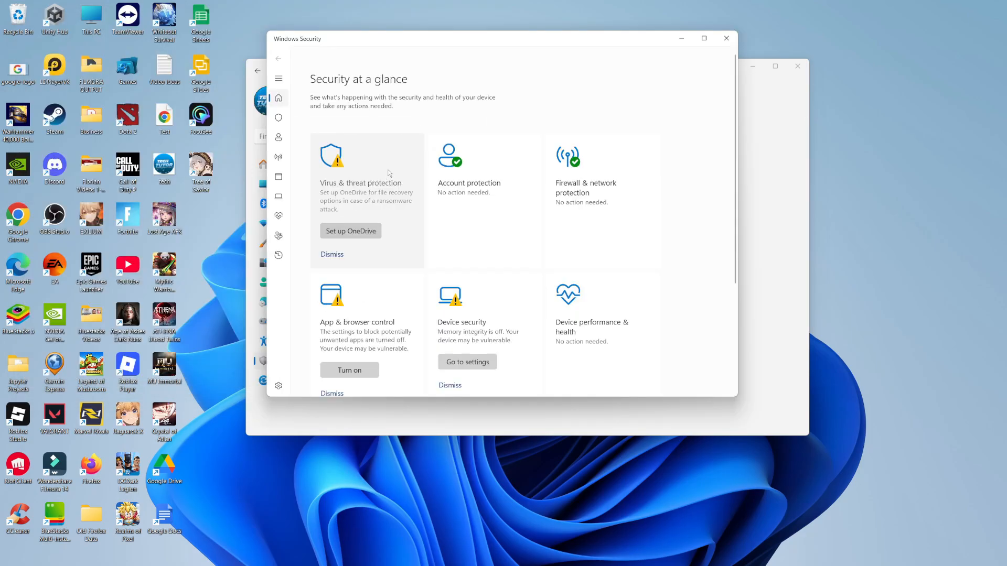
pyautogui.moveTo(382, 182)
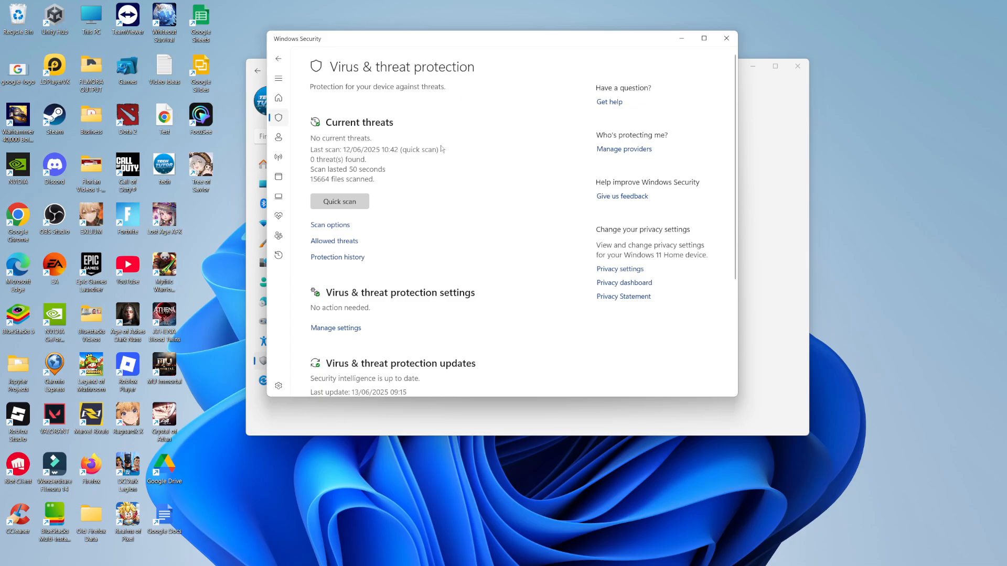
pyautogui.scroll(-3)
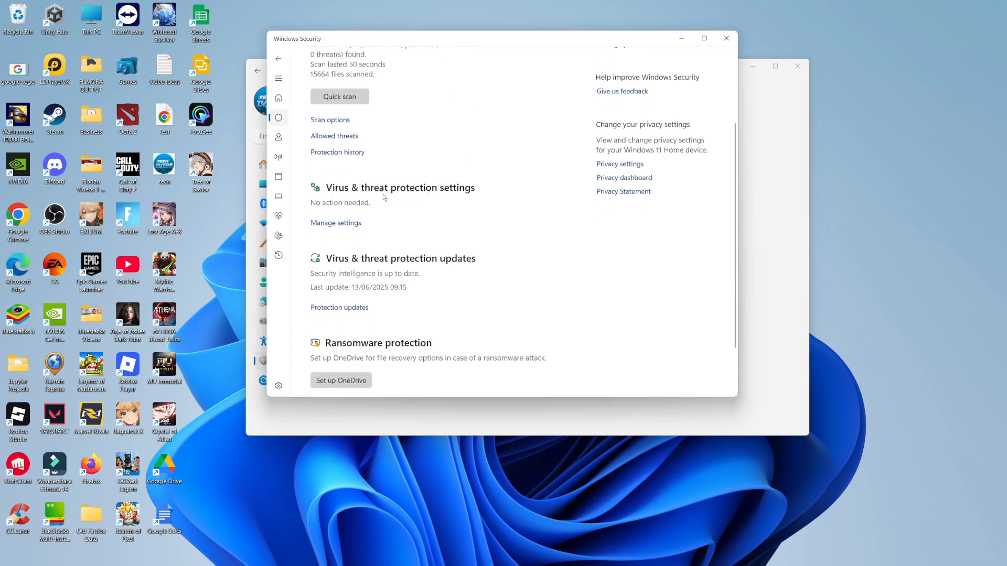
pyautogui.click(336, 222)
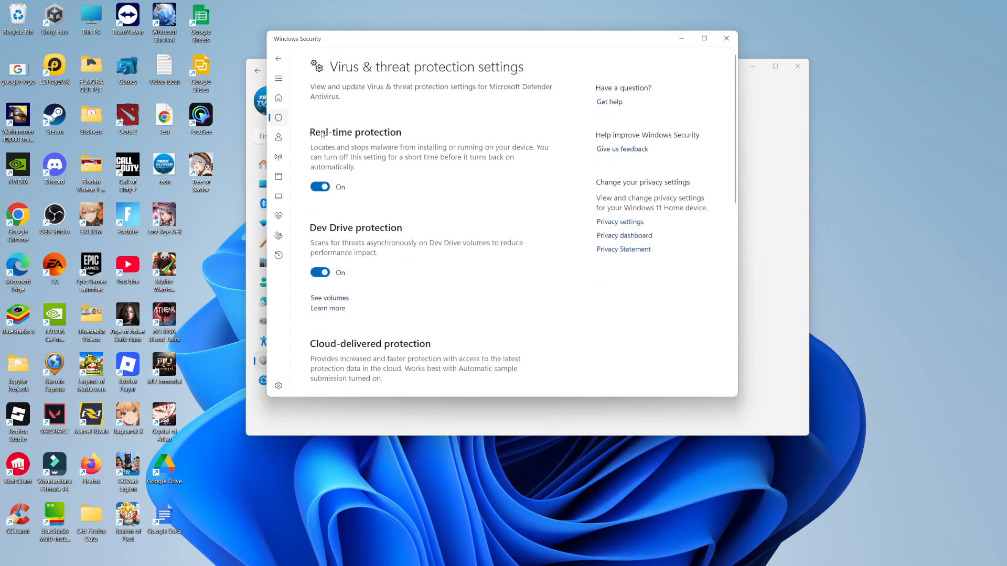
pyautogui.click(320, 187)
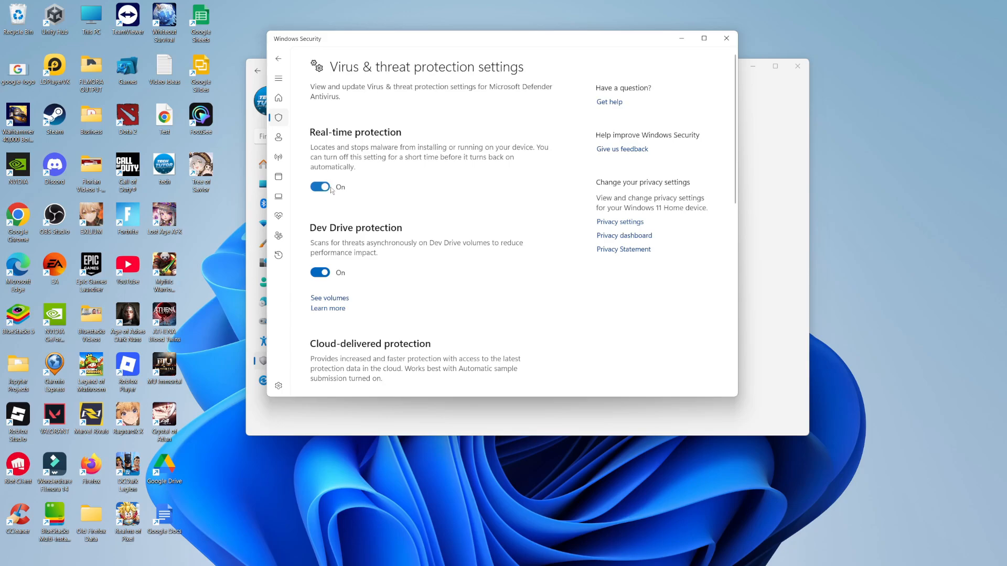
pyautogui.moveTo(398, 197)
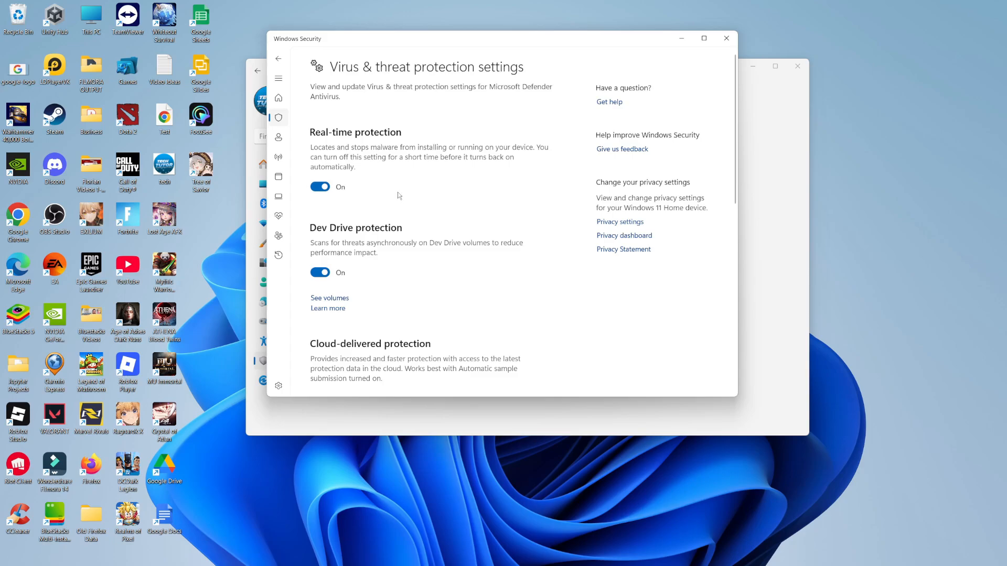
pyautogui.moveTo(377, 202)
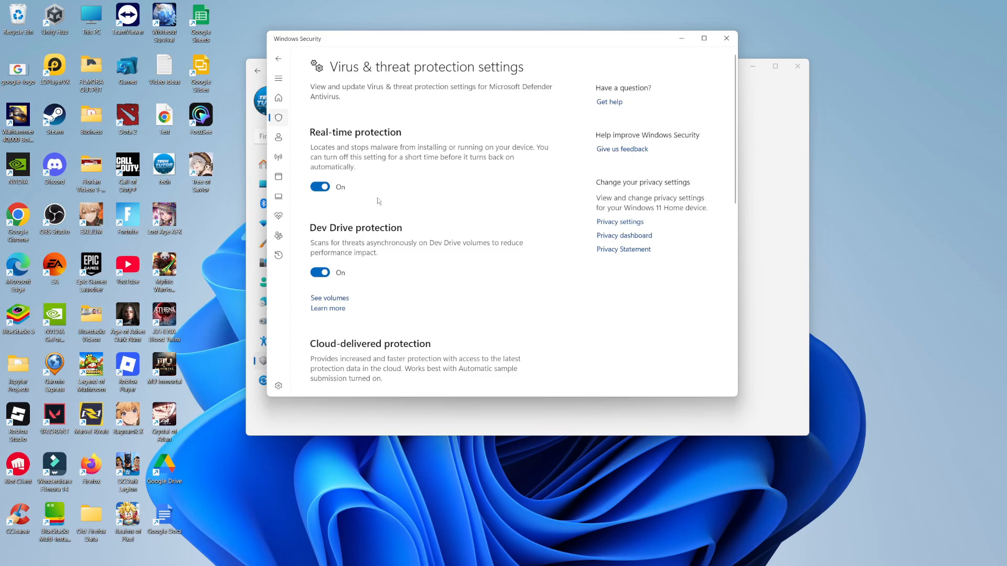
pyautogui.moveTo(400, 202)
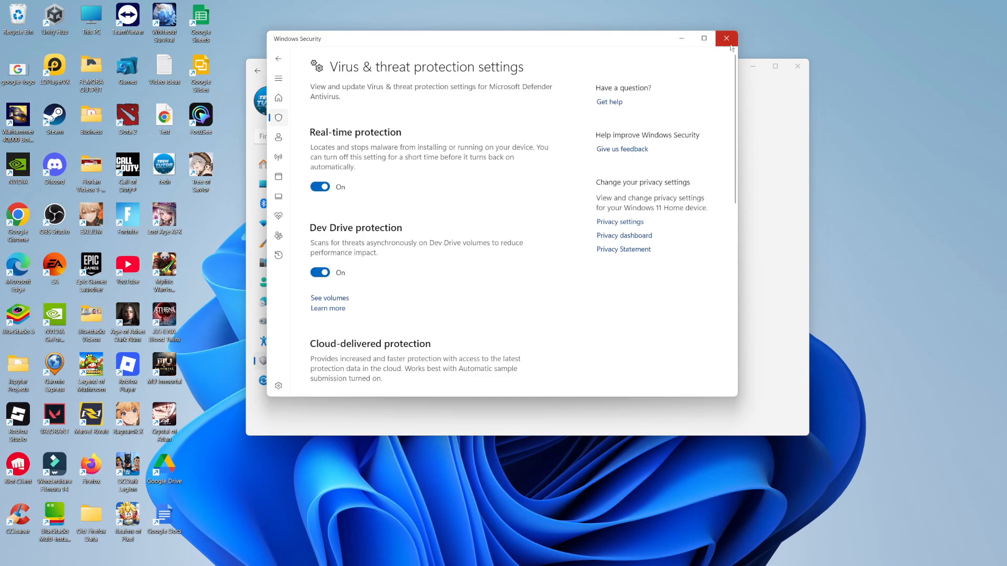
pyautogui.click(726, 39)
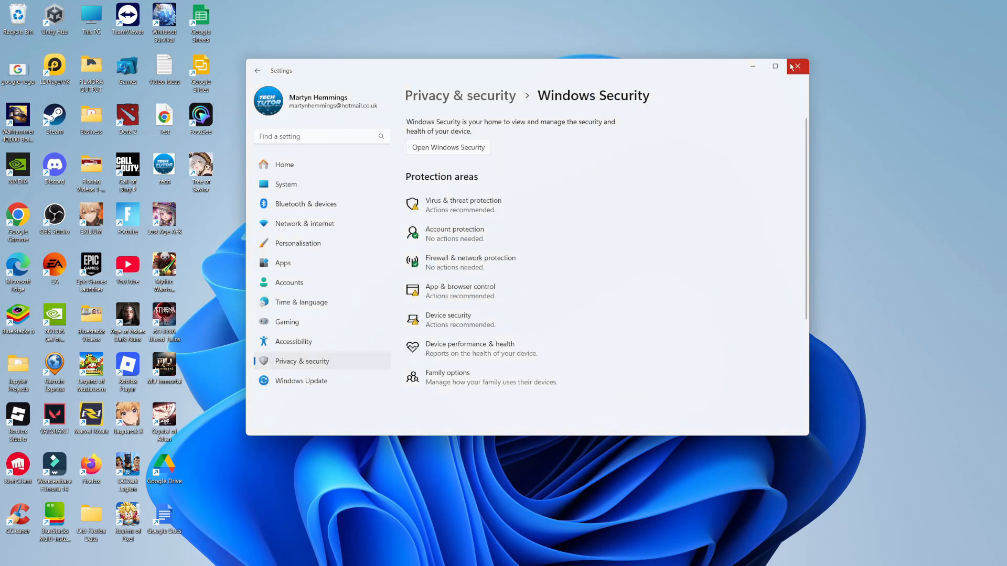
# - Close the Settings window to return to the desktop
pyautogui.click(797, 66)
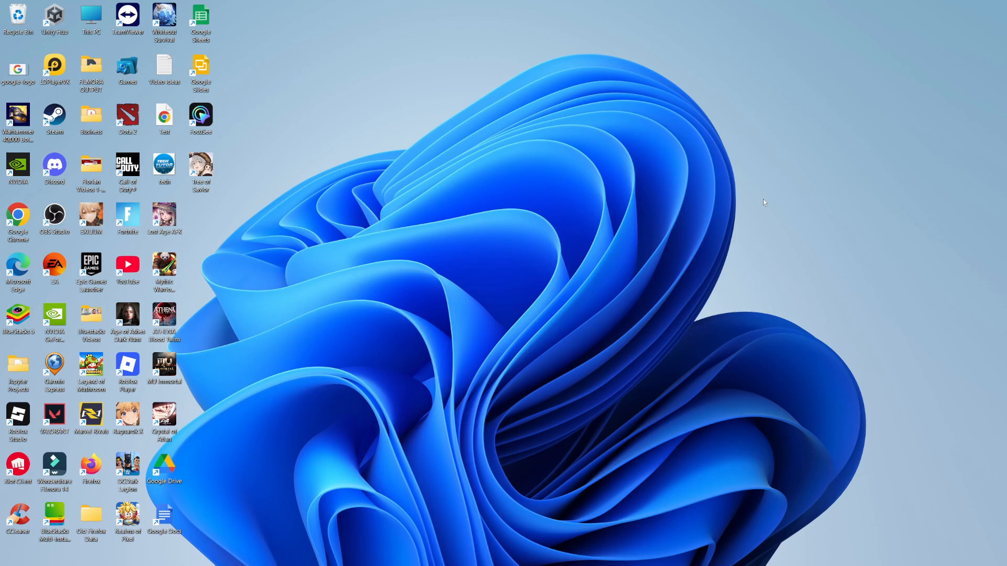
pyautogui.moveTo(705, 387)
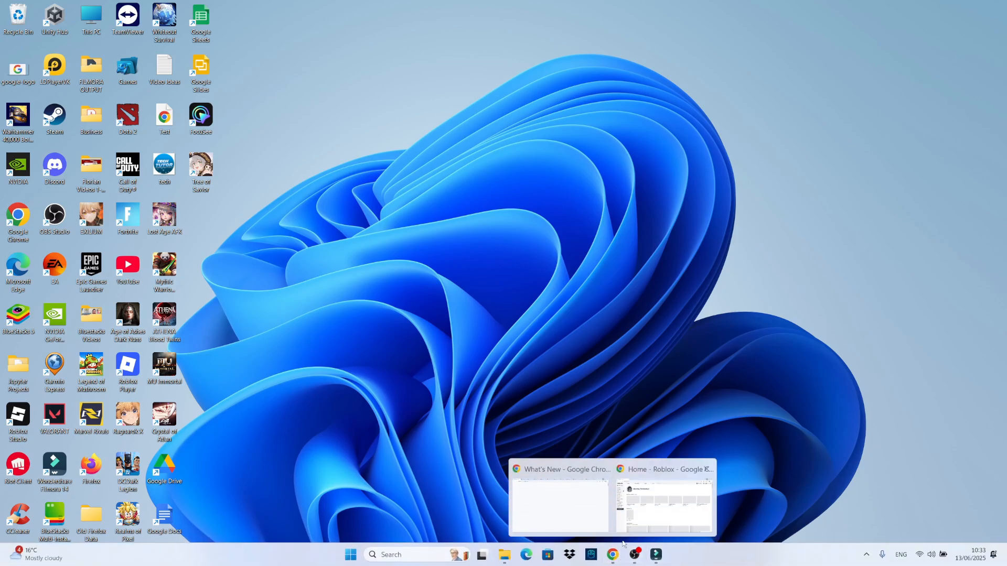
# - Play Tower Heroes on roblox.com to trigger the Roblox installer download, then minimize Chrome
pyautogui.click(665, 504)
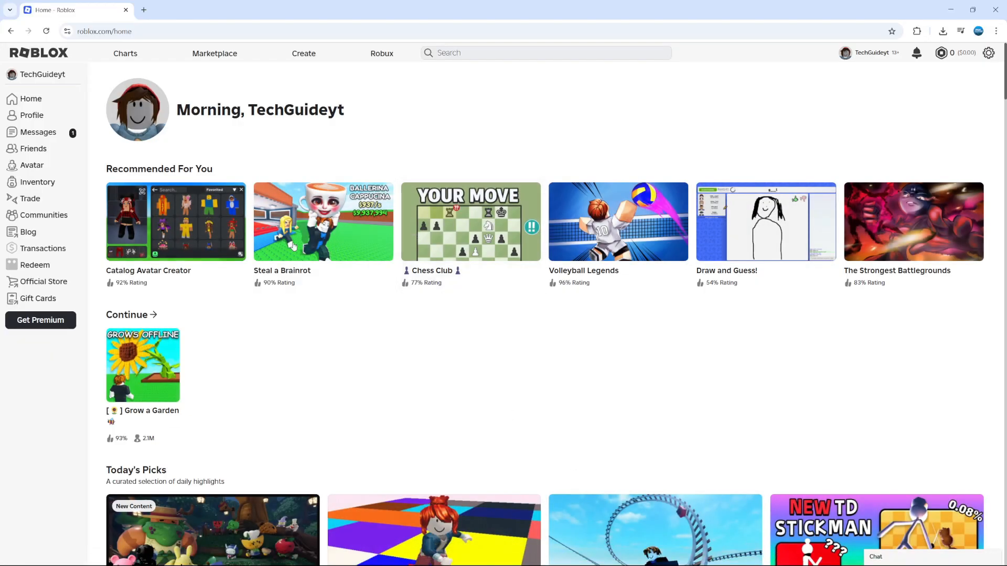
pyautogui.scroll(-3)
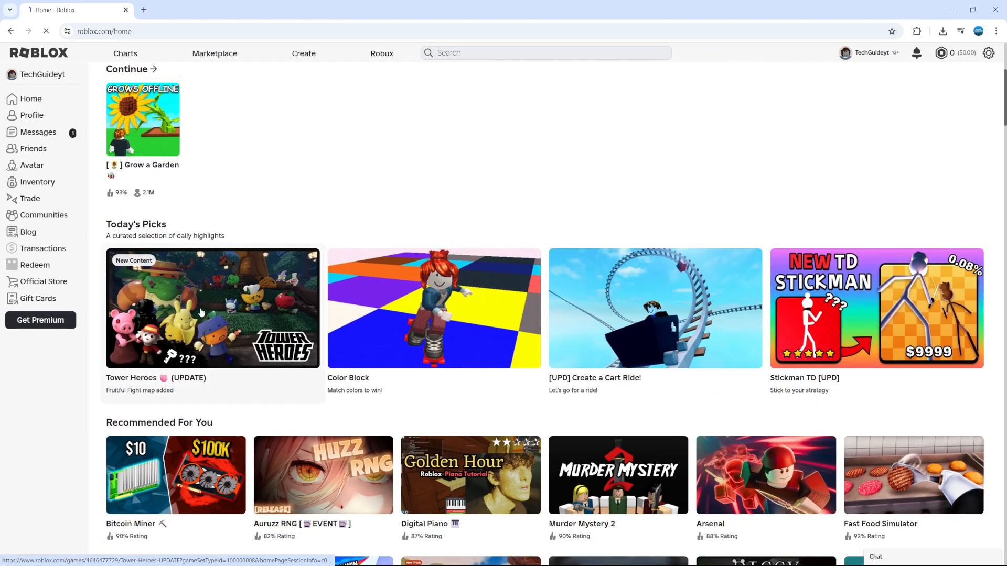
pyautogui.click(213, 307)
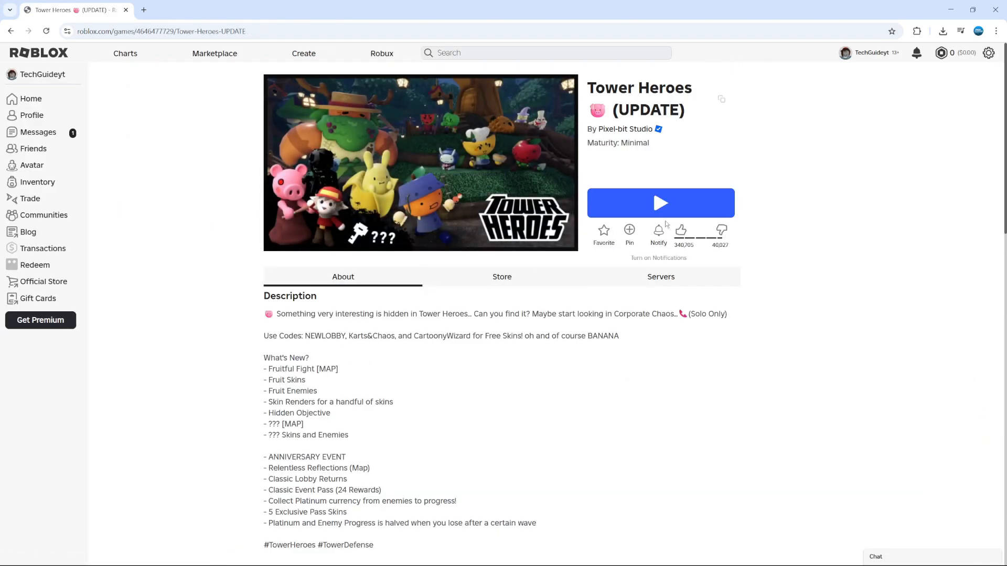
pyautogui.click(660, 203)
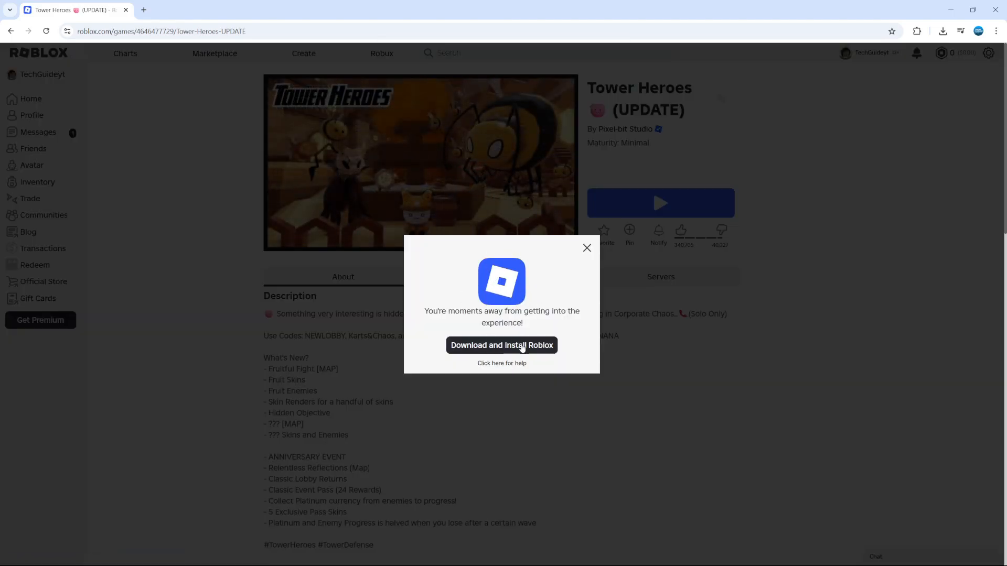
pyautogui.click(501, 345)
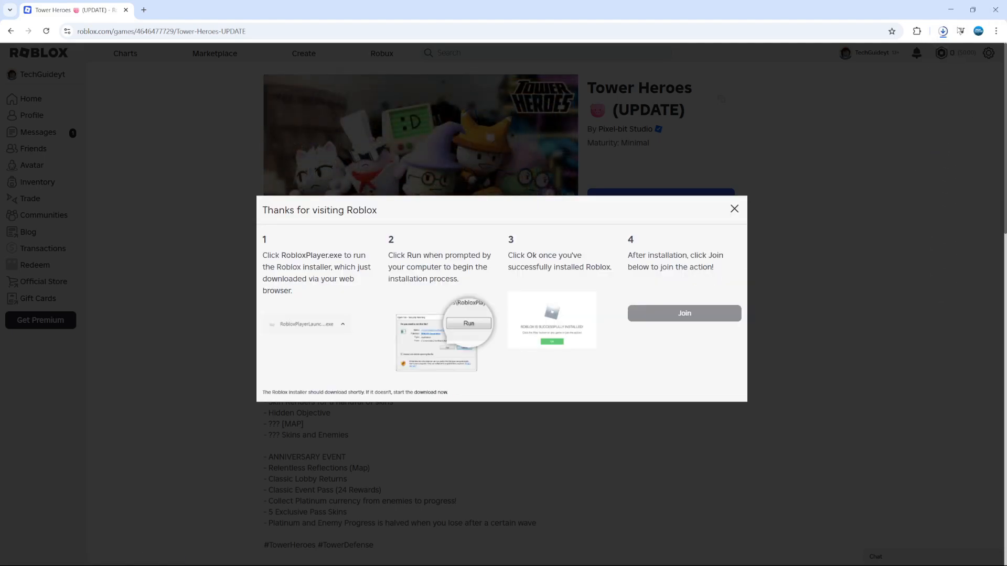
pyautogui.click(943, 31)
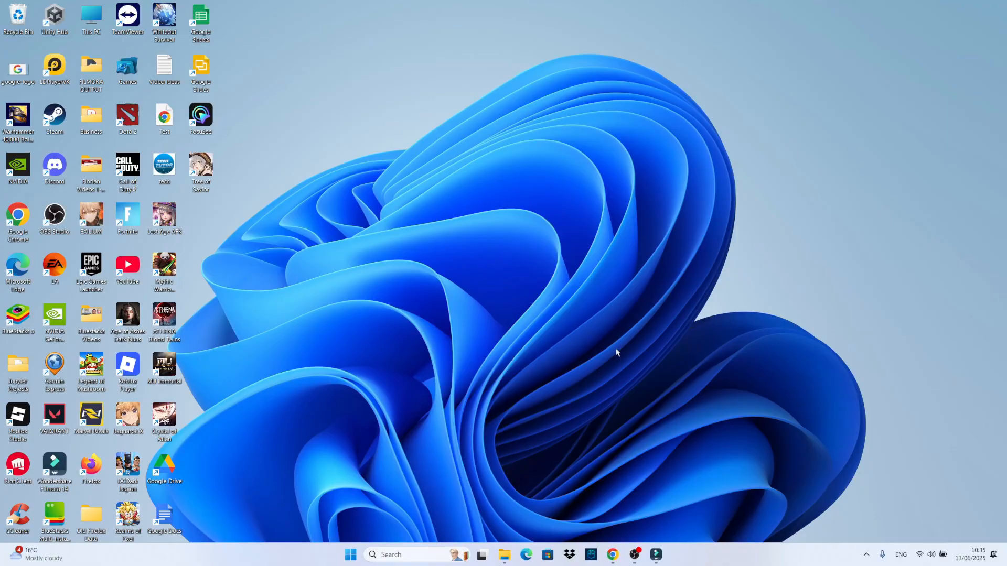
pyautogui.moveTo(618, 352)
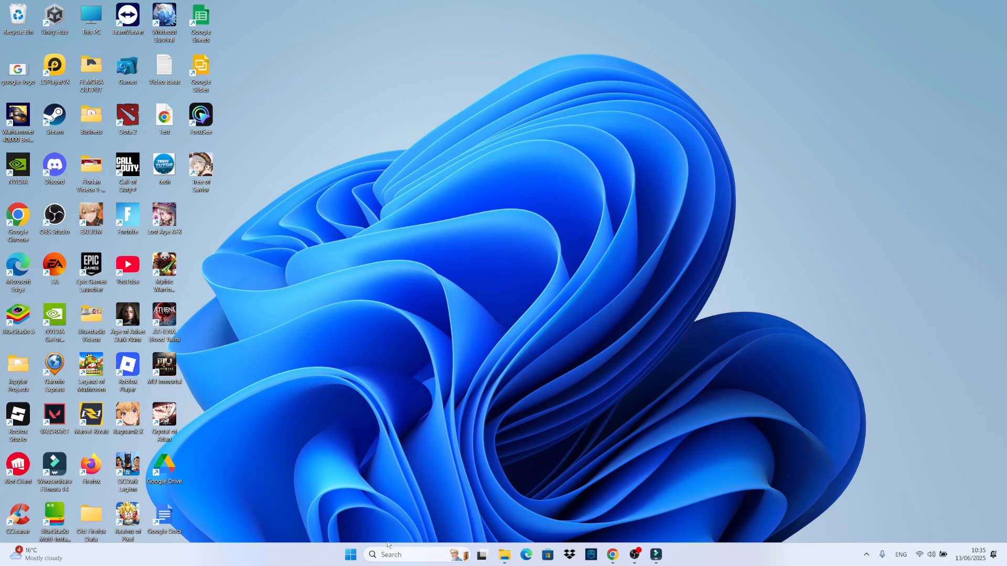
# - Use Run with %appdata% to open the AppData Roaming folder
pyautogui.write('r')
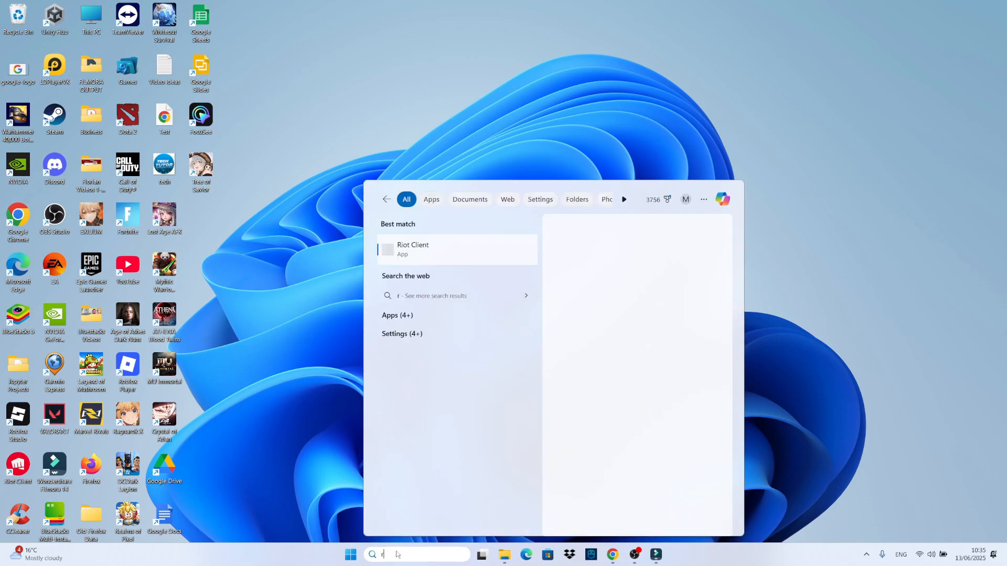
pyautogui.write('un')
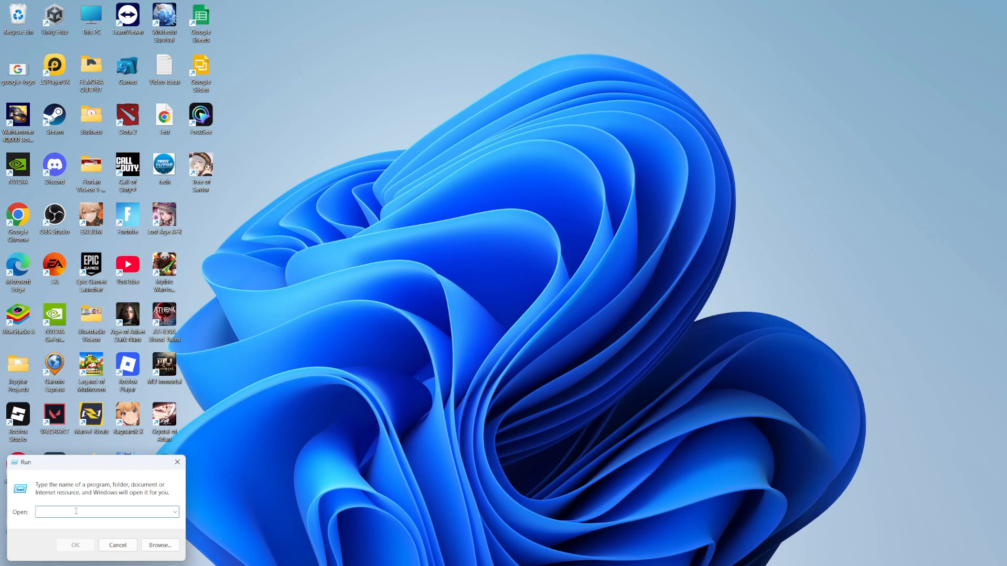
pyautogui.write('%')
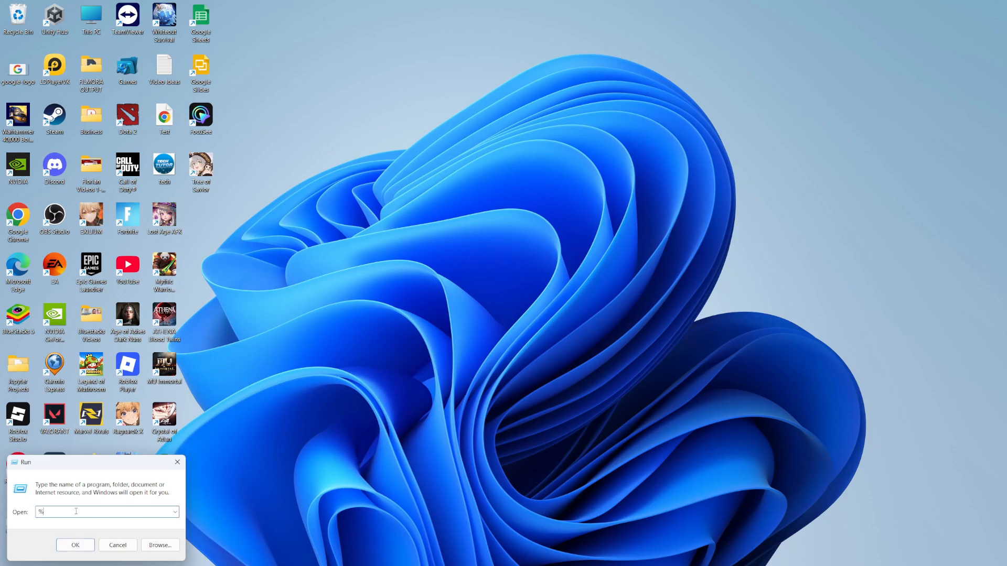
pyautogui.write('appdata%')
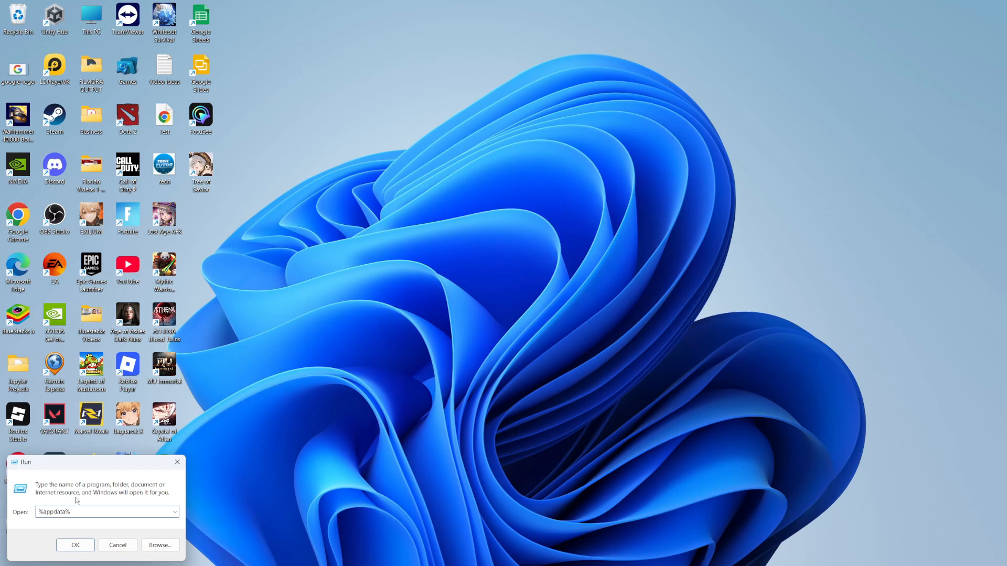
pyautogui.click(75, 544)
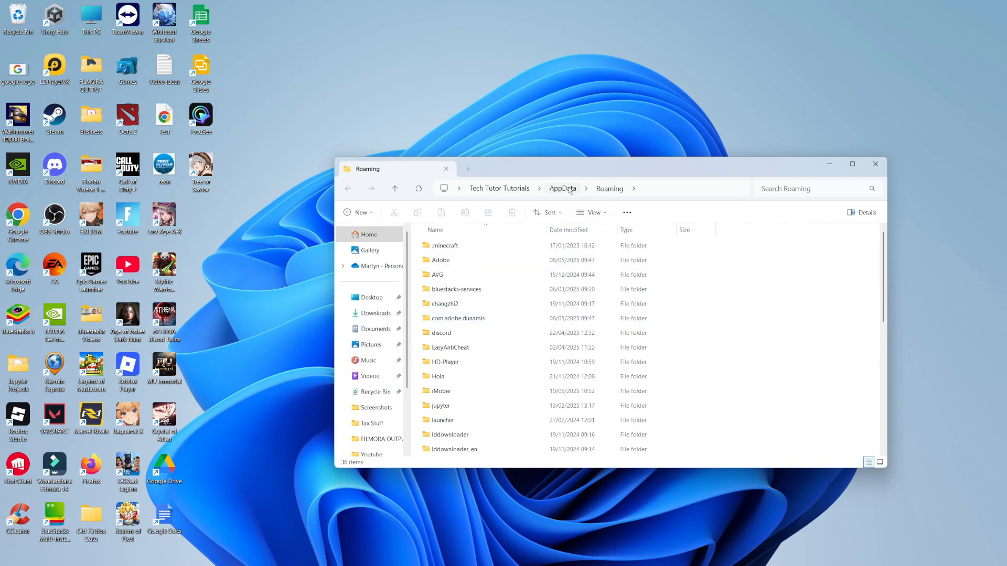
# - Go up to AppData and into Local > Roblox > Versions
pyautogui.click(562, 188)
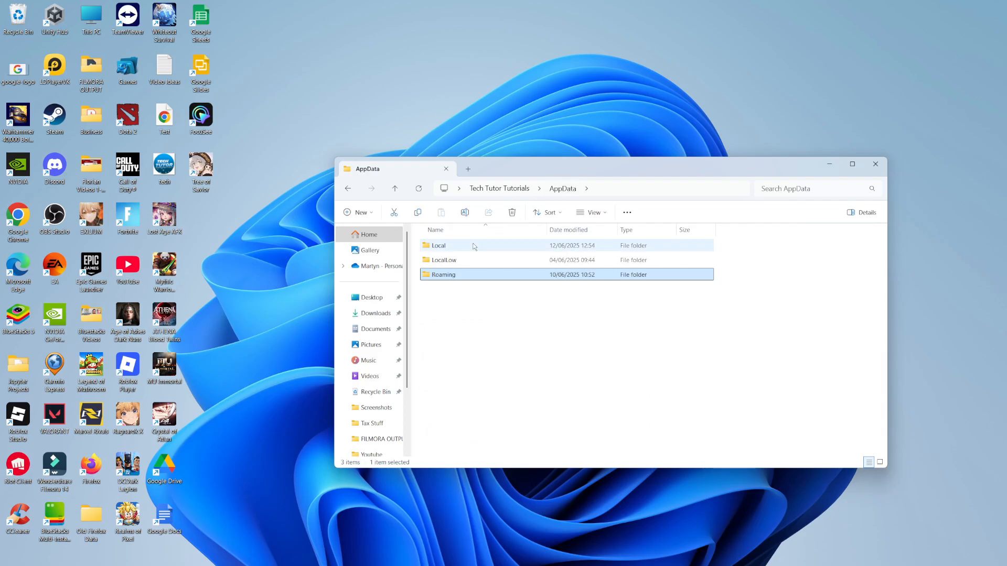
pyautogui.doubleClick(437, 246)
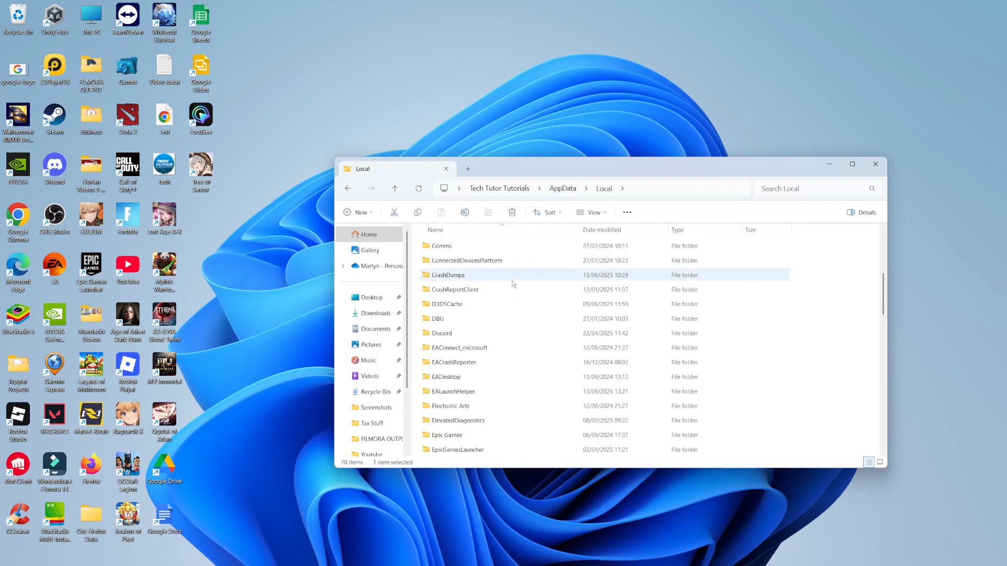
pyautogui.scroll(-3)
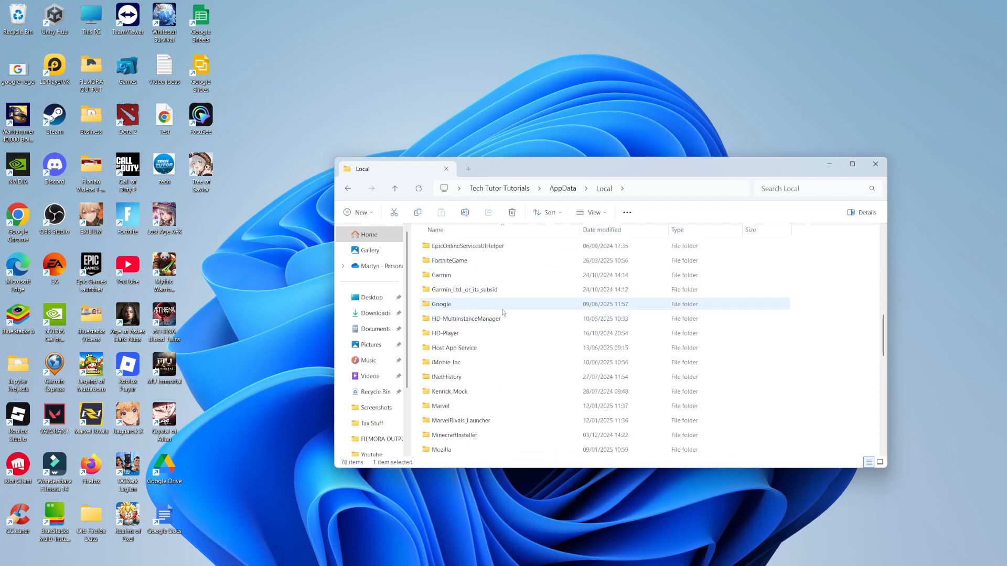
pyautogui.scroll(-3)
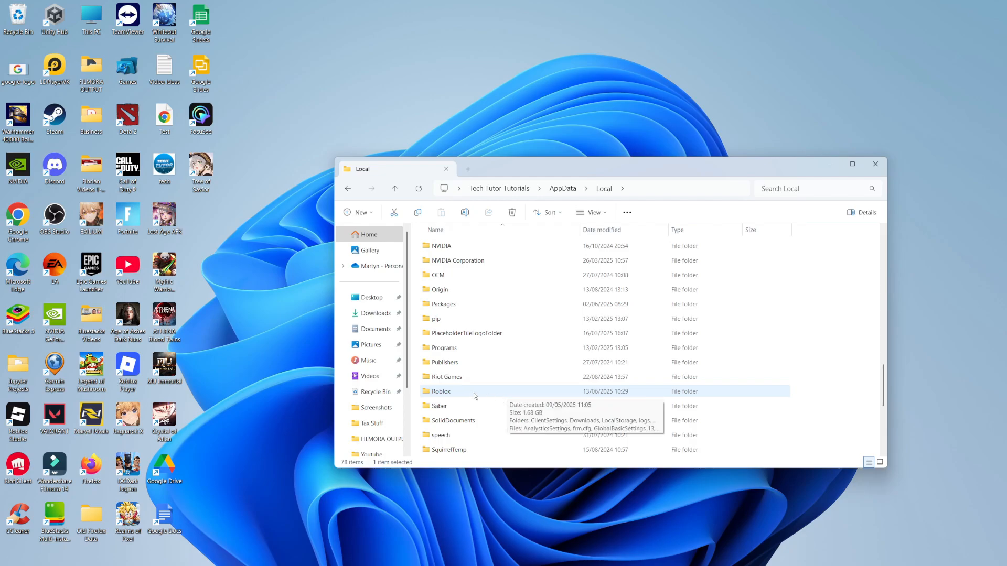
pyautogui.doubleClick(441, 391)
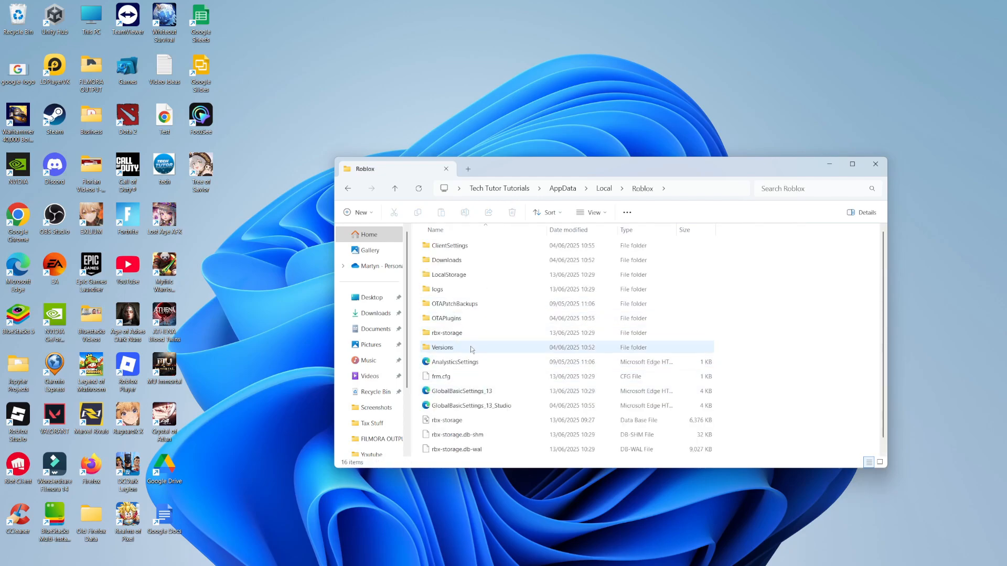
pyautogui.doubleClick(441, 348)
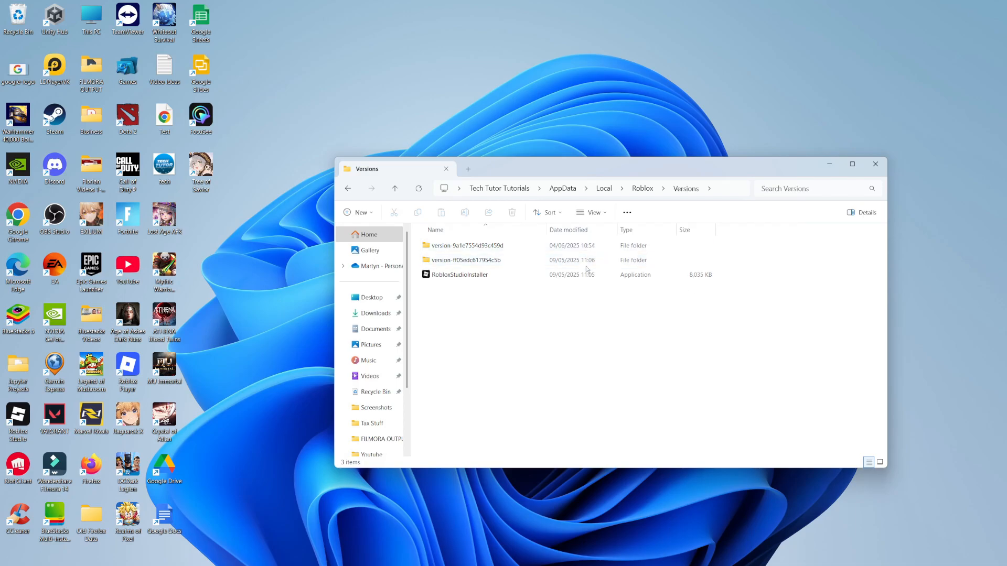
# - Enter the first version folder and select RobloxPlayerInstaller
pyautogui.click(467, 245)
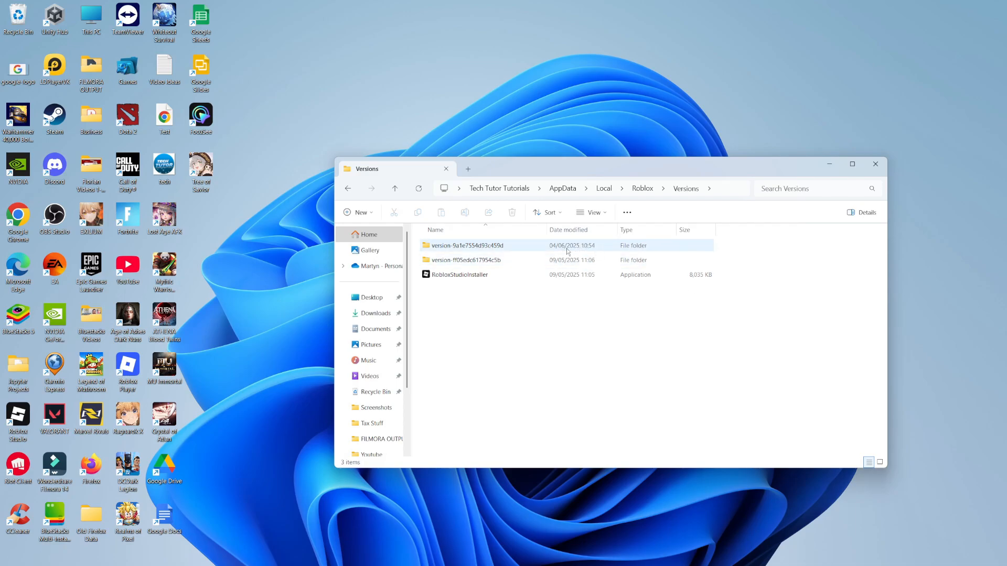
pyautogui.click(466, 245)
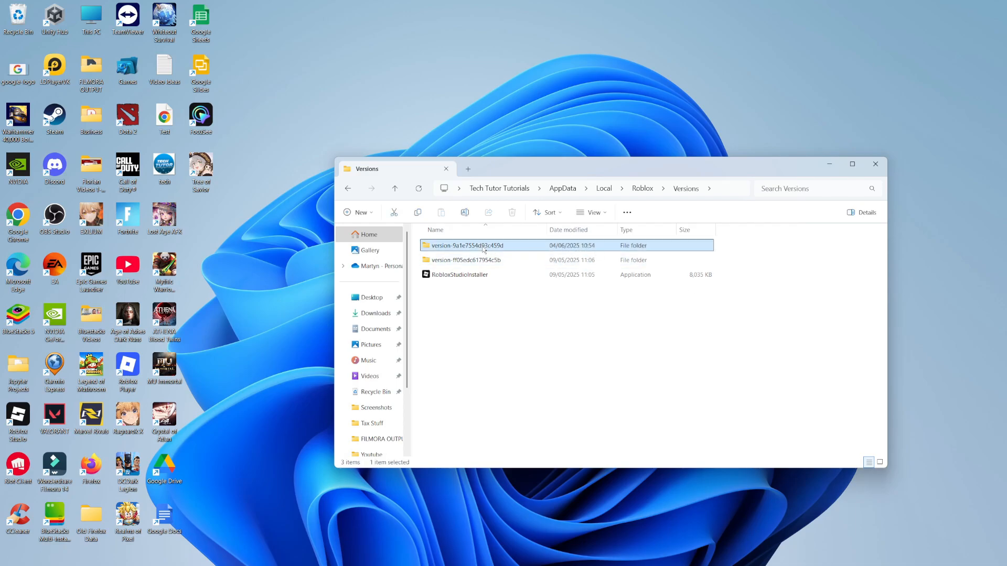
pyautogui.doubleClick(466, 246)
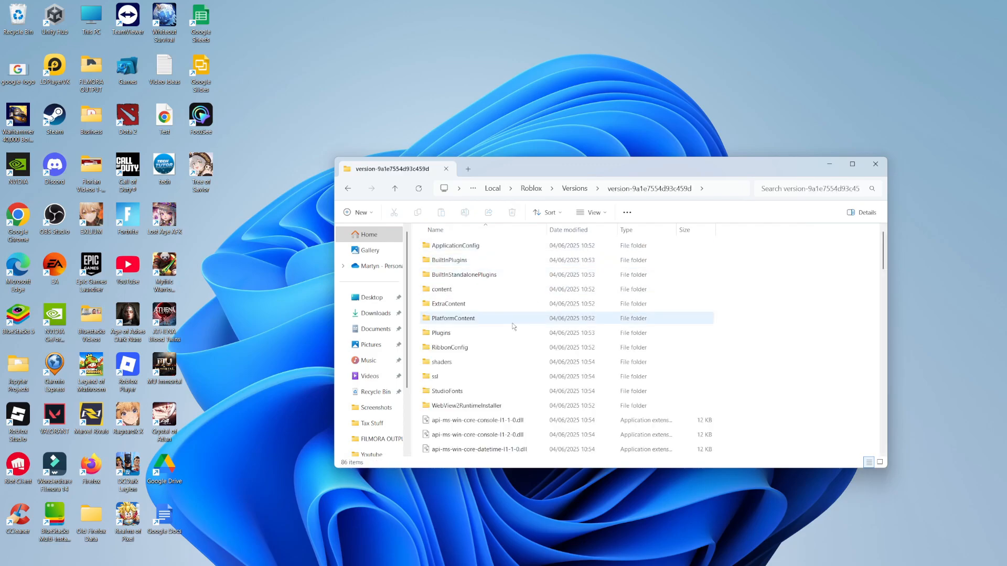
pyautogui.scroll(-3)
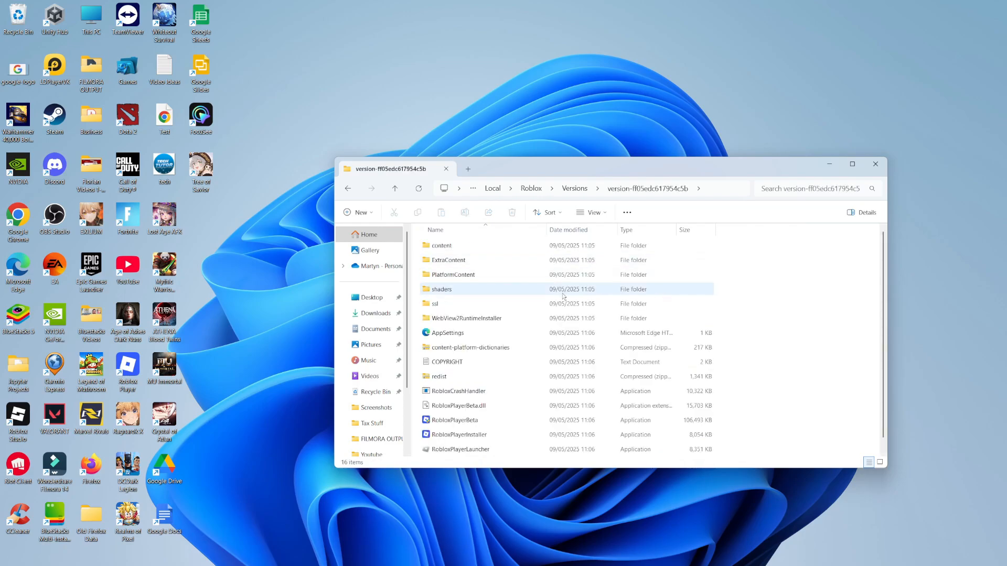
pyautogui.scroll(-3)
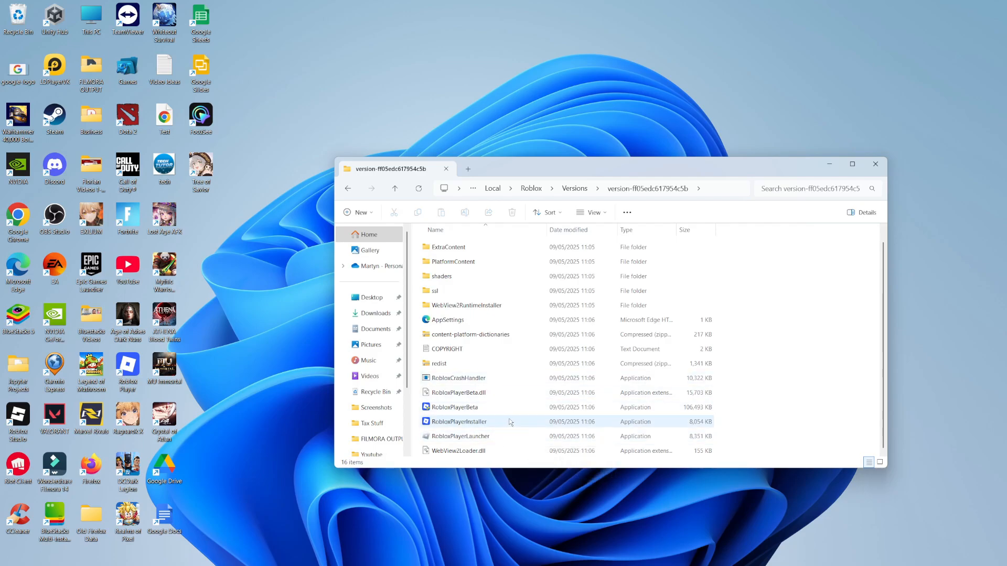
pyautogui.click(453, 407)
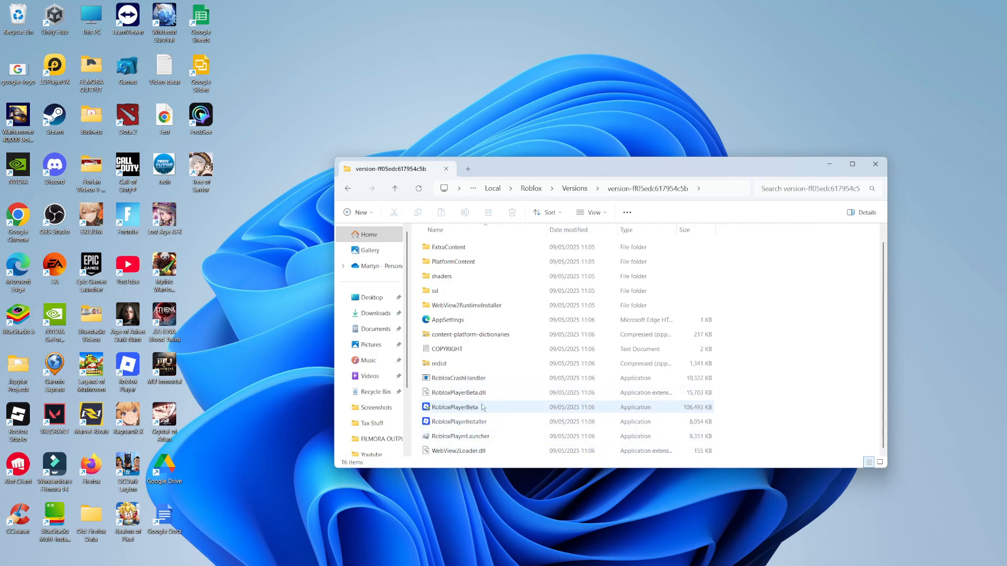
pyautogui.moveTo(459, 436)
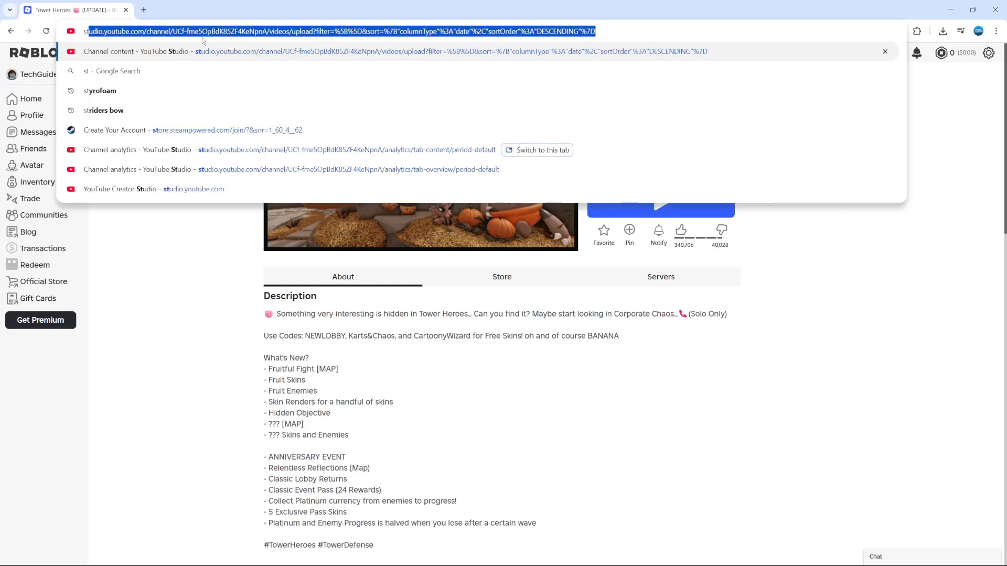
# - Load status.roblox.com showing All Systems Operational and review the incident History
pyautogui.write('status.roblox.com')
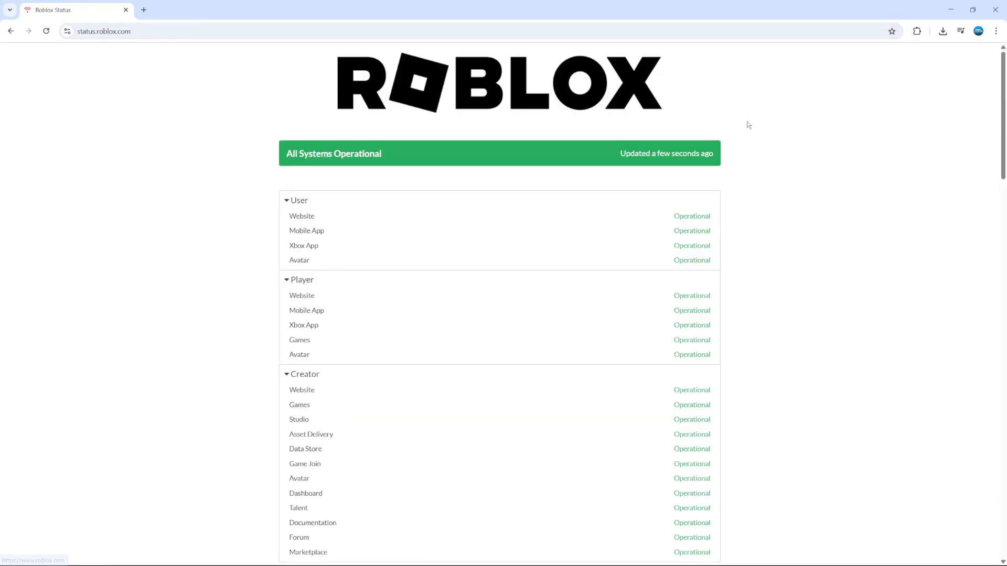
pyautogui.scroll(-3)
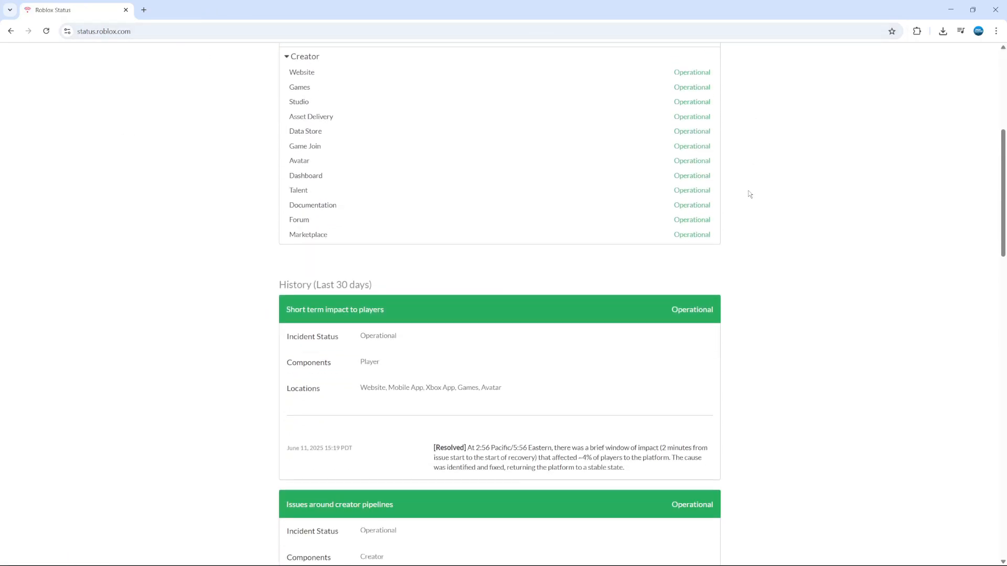
pyautogui.scroll(3)
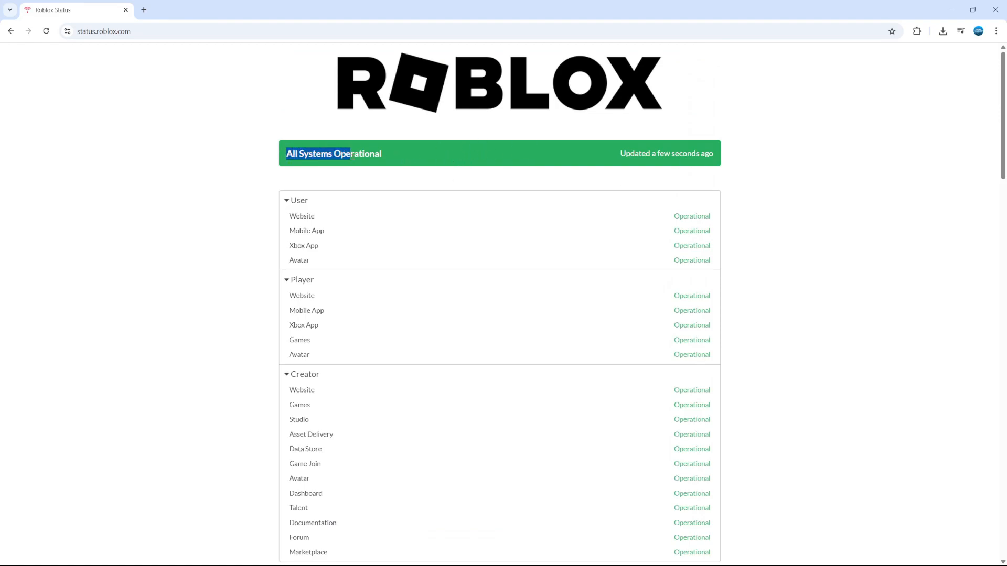
pyautogui.scroll(-3)
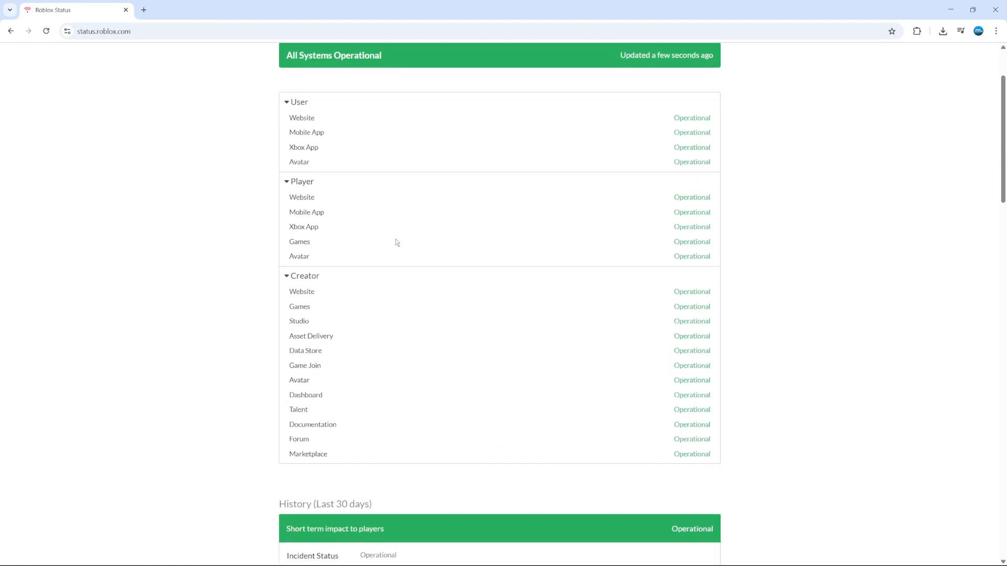
pyautogui.scroll(-3)
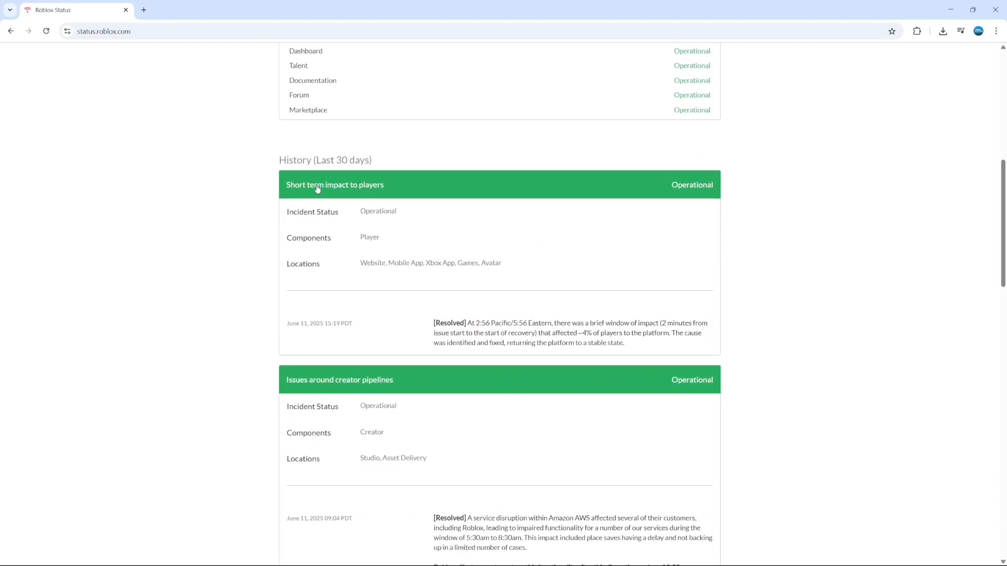
pyautogui.scroll(-3)
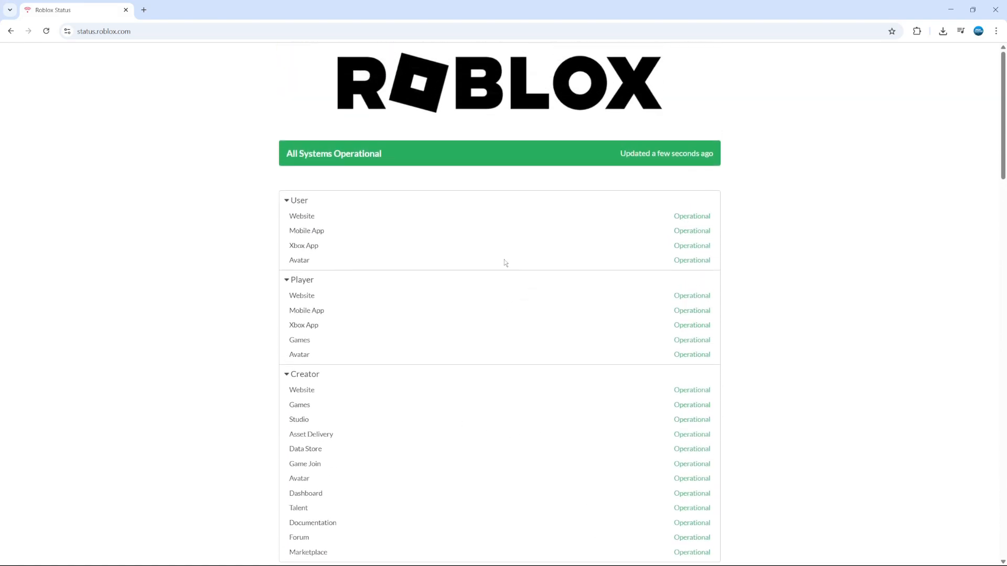
pyautogui.moveTo(465, 216)
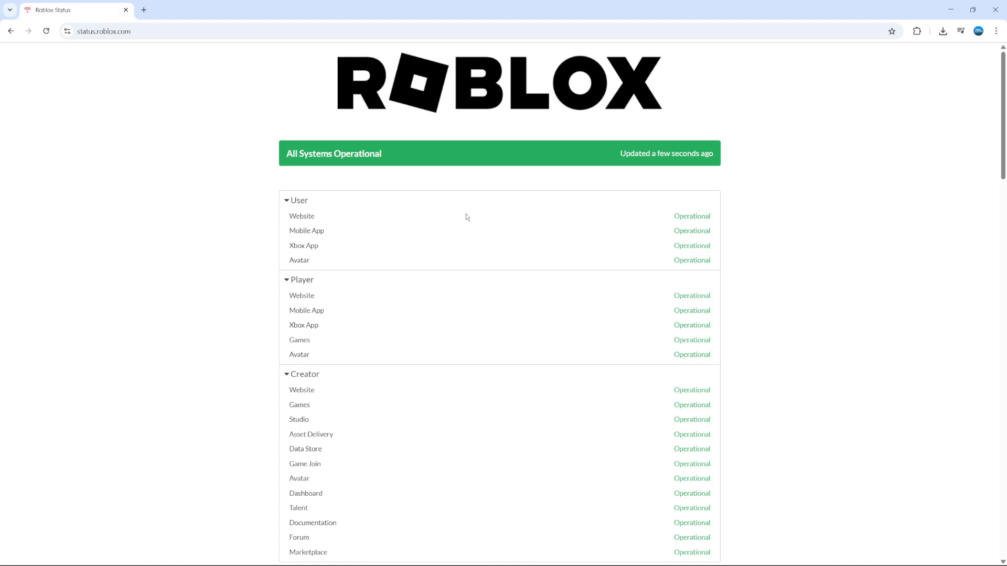
pyautogui.moveTo(856, 361)
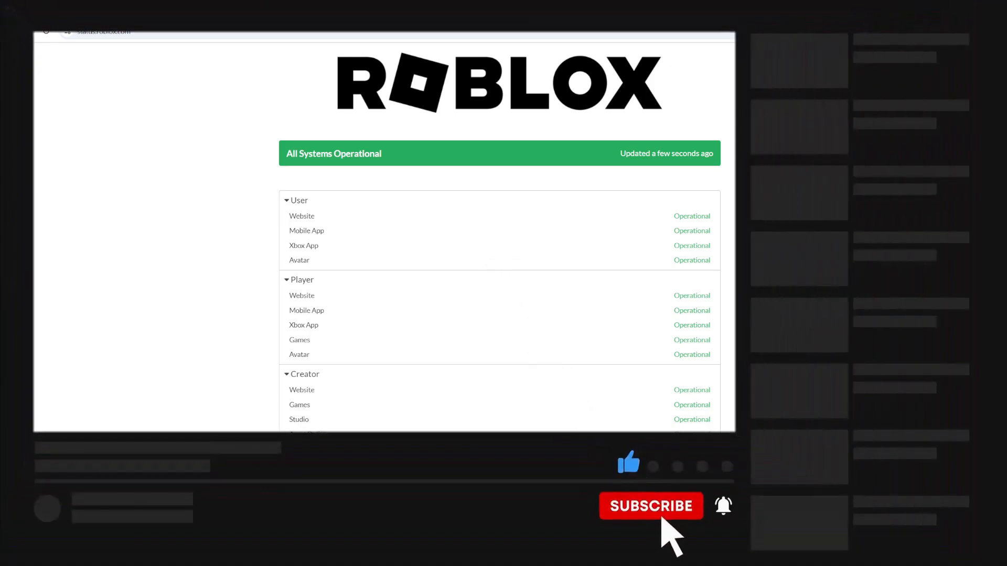
pyautogui.click(651, 505)
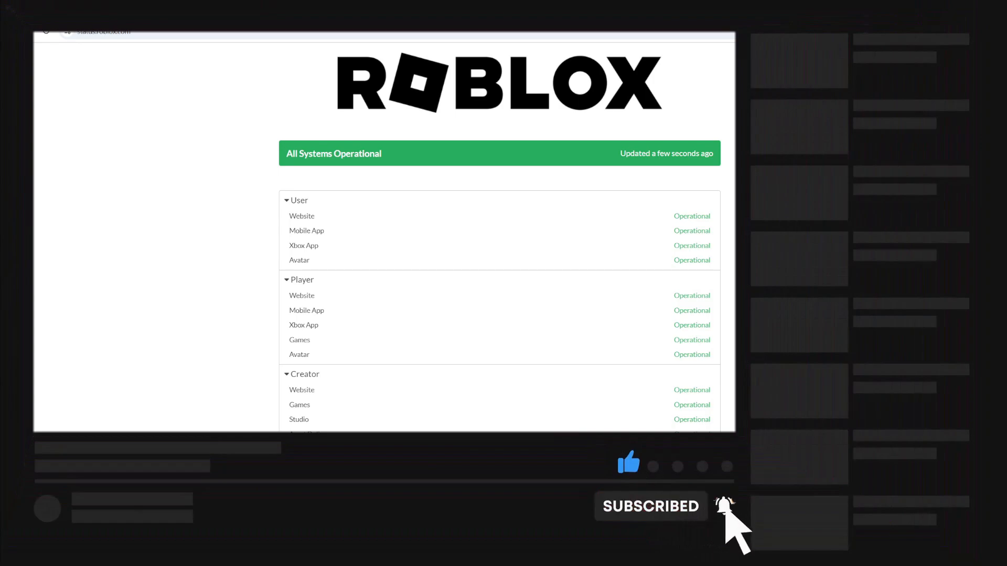
pyautogui.click(724, 506)
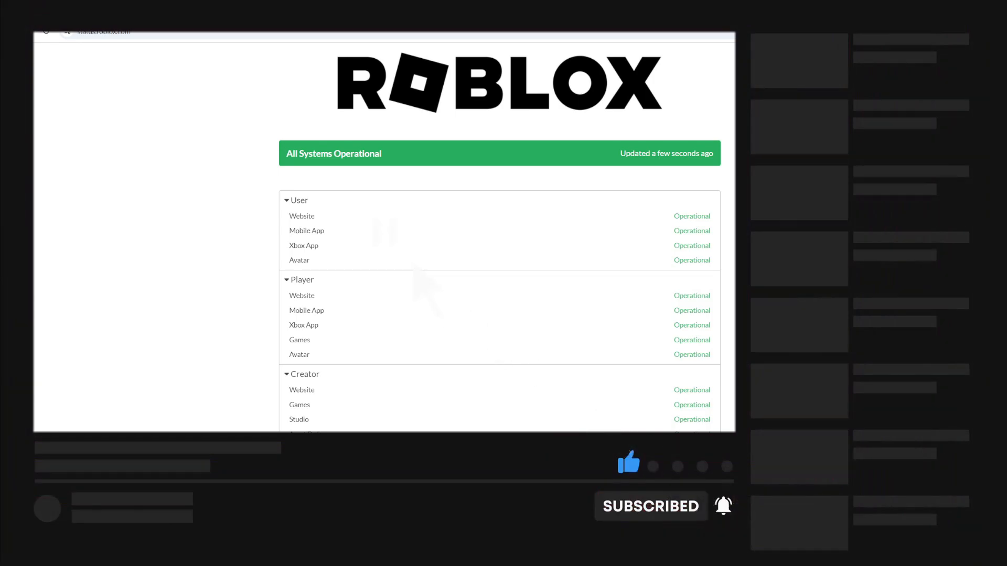